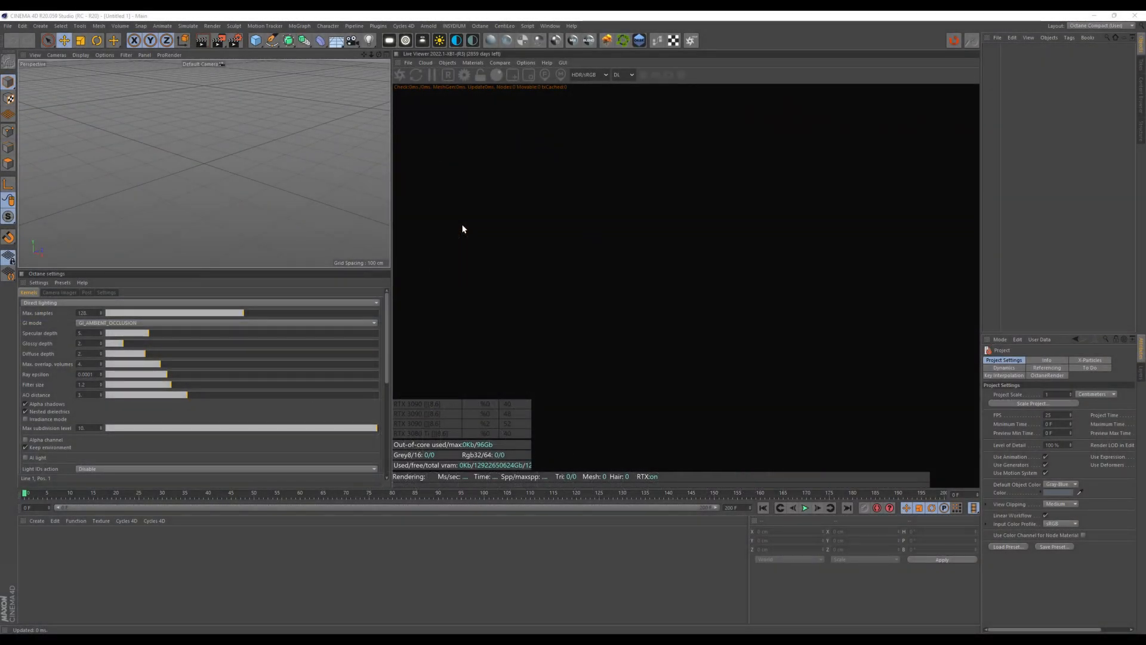
# Step: Add a Plane primitive as the floor
pyautogui.click(257, 40)
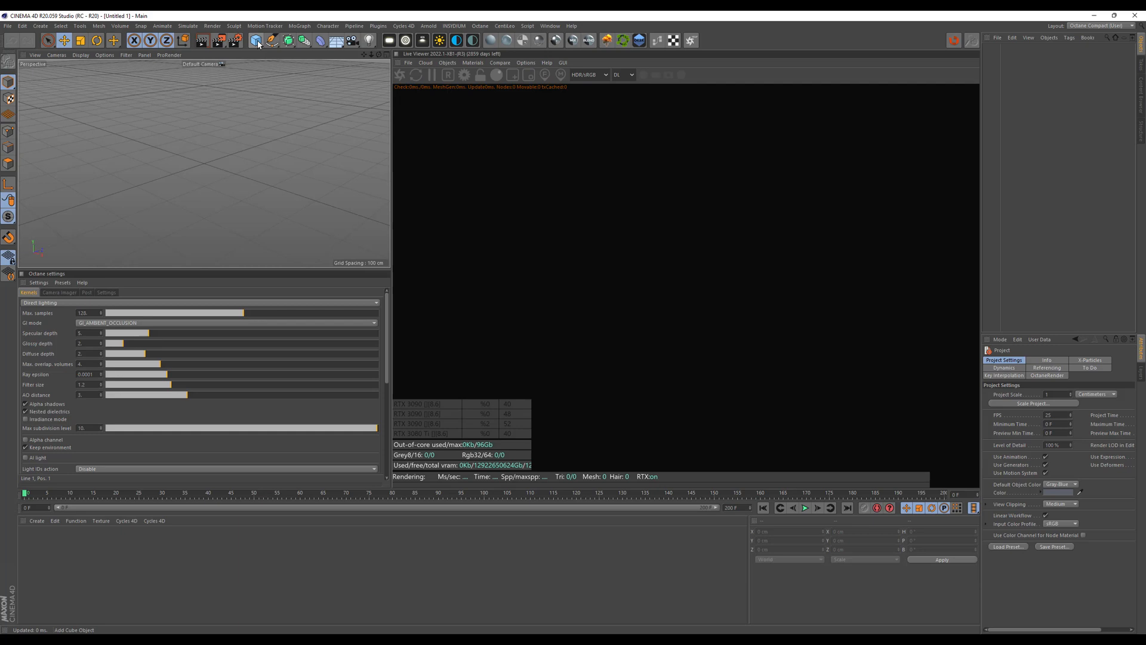
pyautogui.click(256, 40)
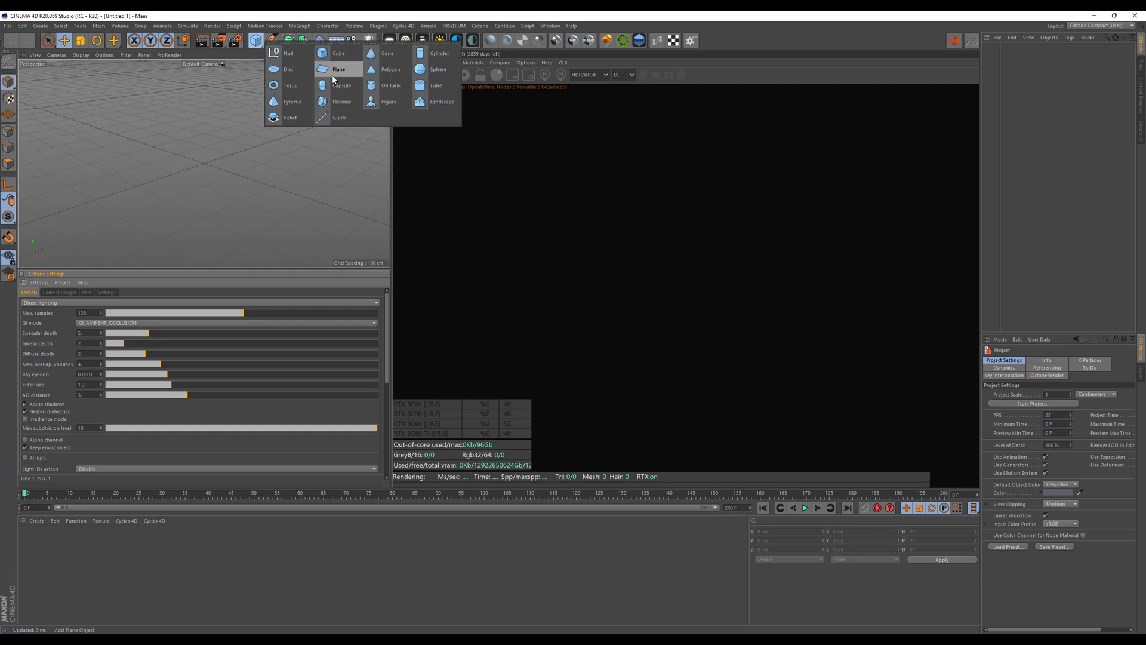
pyautogui.click(339, 68)
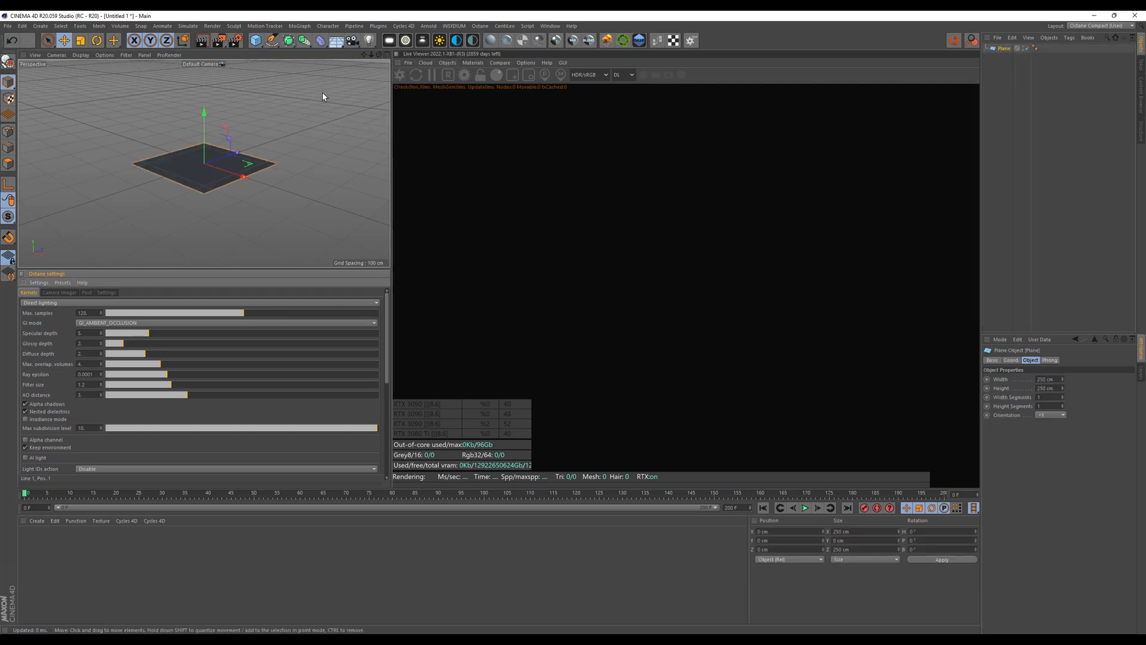
# Step: Add a cube and size it to a thin 2.5 × 40 × 40 cm slab
pyautogui.click(257, 40)
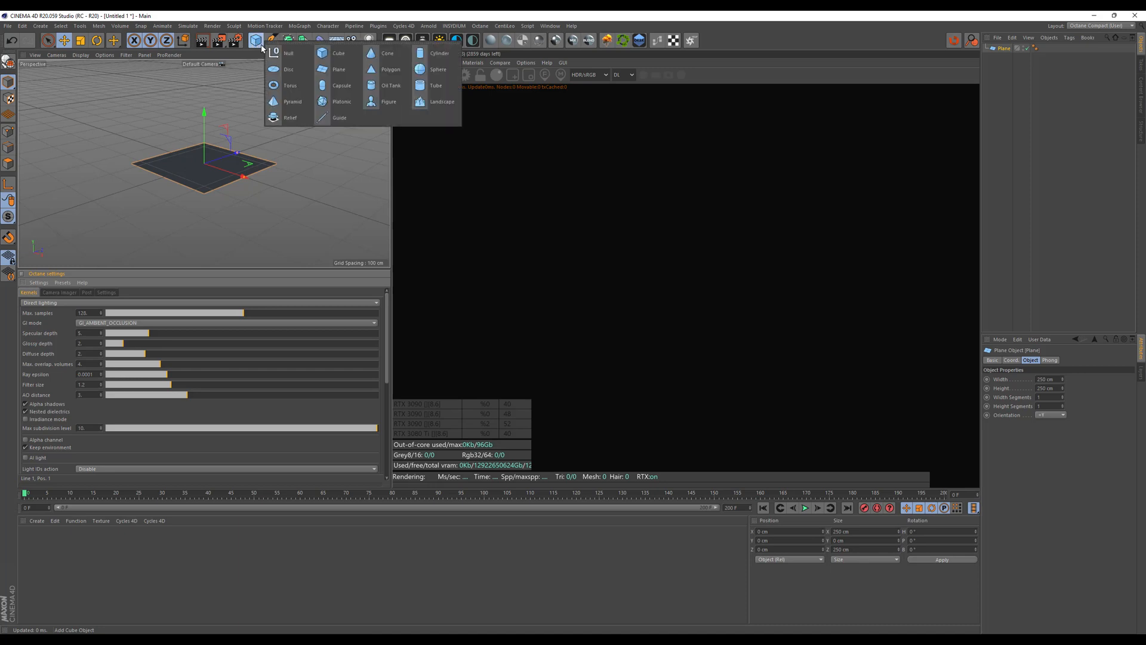
pyautogui.click(338, 53)
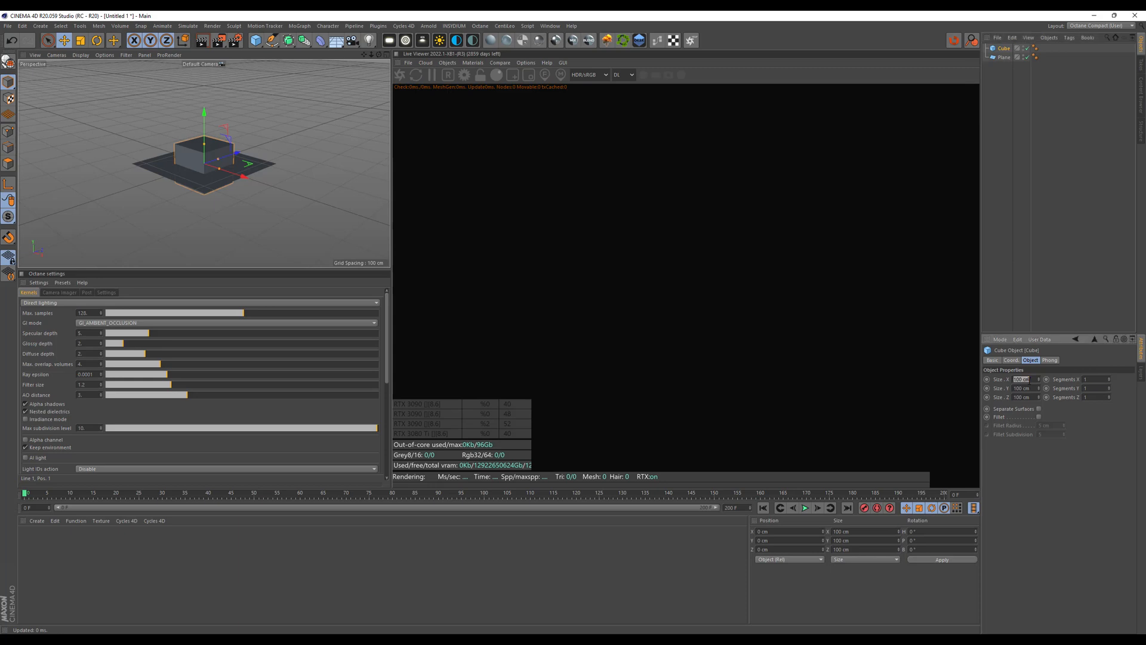
pyautogui.write('2.5')
pyautogui.click(1027, 388)
pyautogui.write('40')
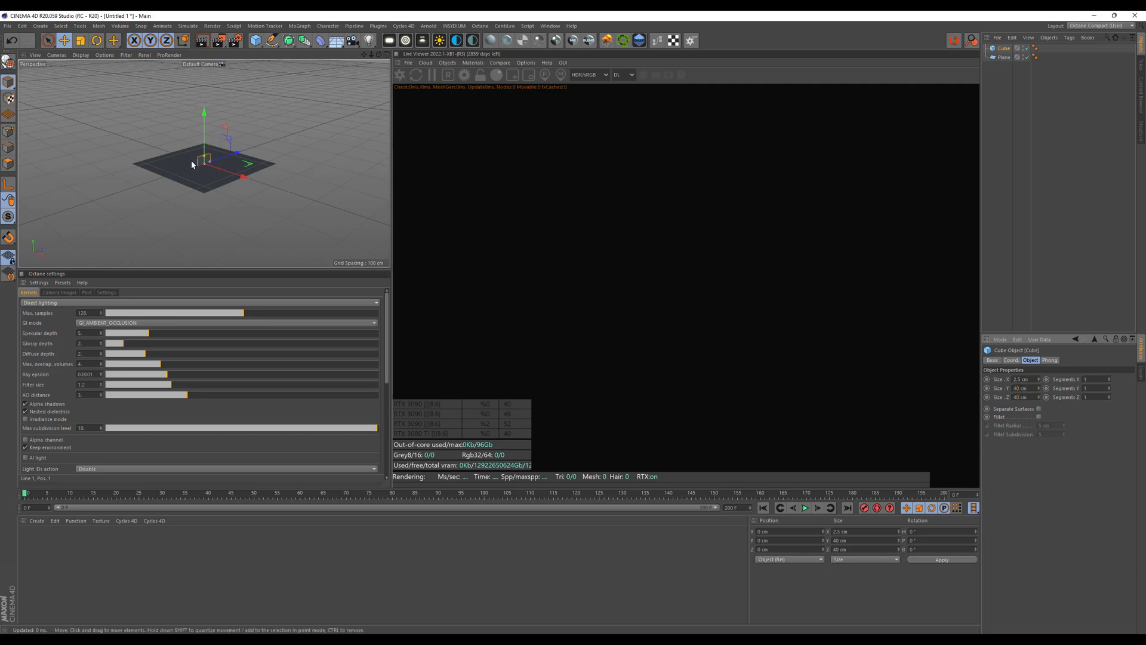
# Step: Duplicate the pane and slide the copy along X to about 60 cm
pyautogui.moveTo(205, 146); pyautogui.dragTo(252, 92)
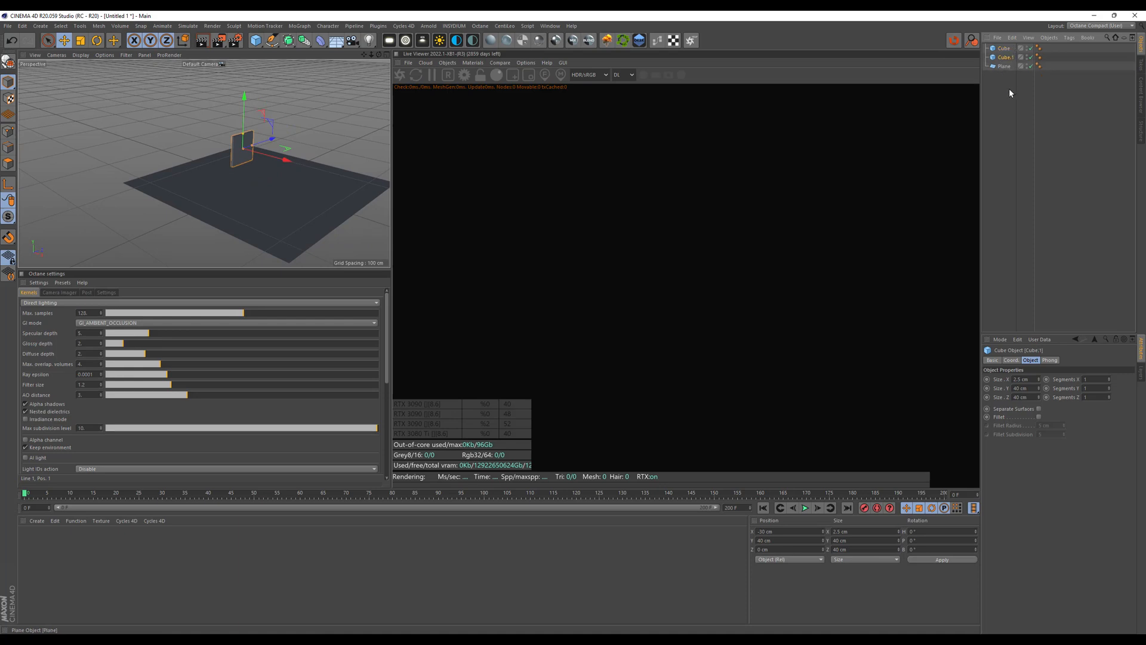
pyautogui.moveTo(338, 147)
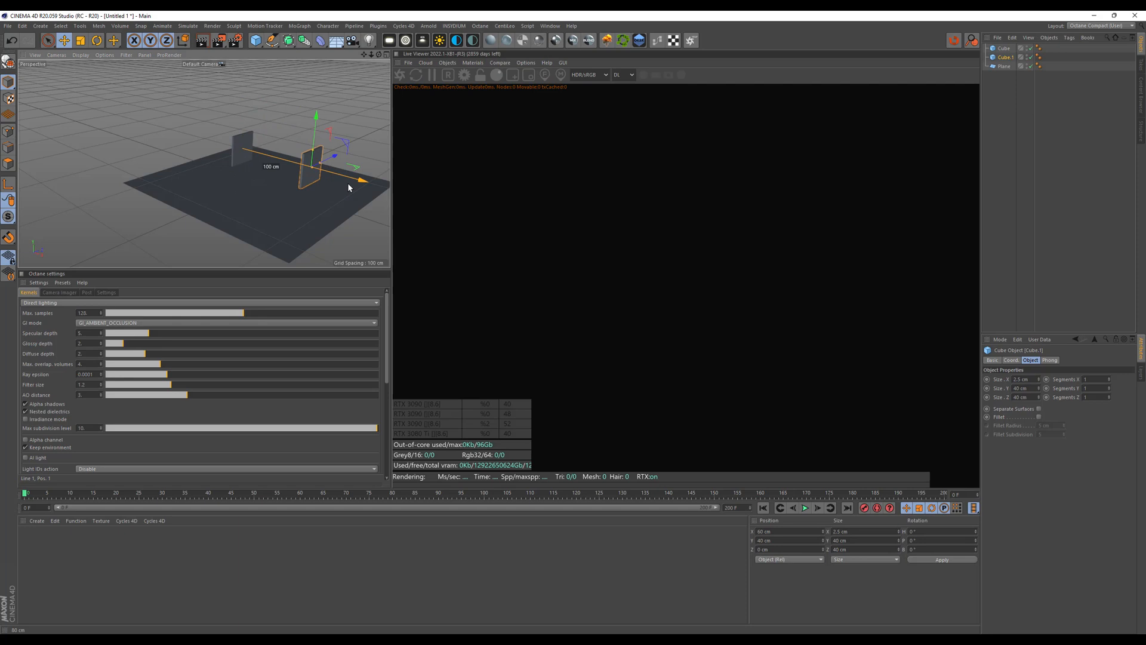
pyautogui.moveTo(359, 180); pyautogui.dragTo(307, 176)
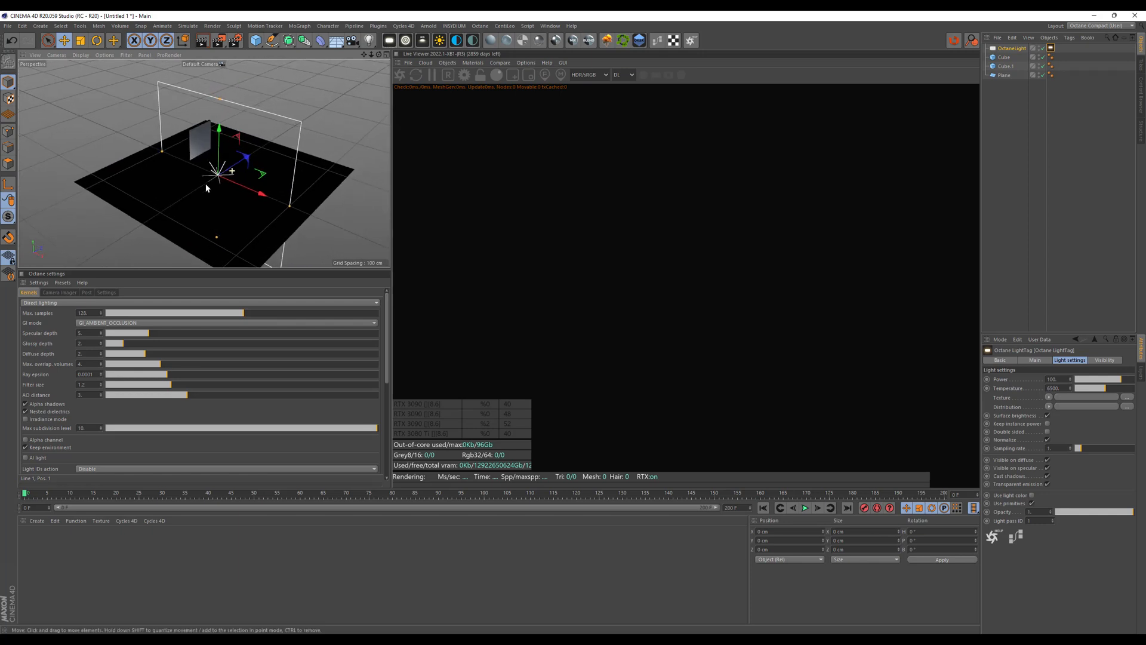
# Step: Zoom out and select the OctaneLight in the Object Manager
pyautogui.moveTo(215, 174); pyautogui.dragTo(256, 177)
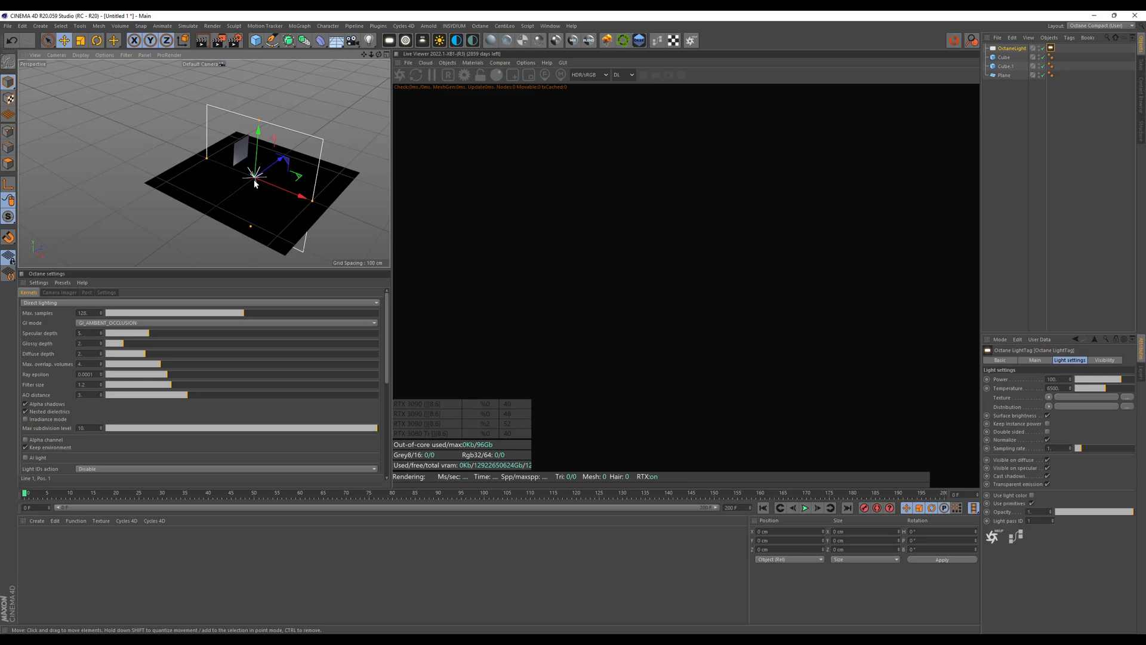
pyautogui.moveTo(302, 193)
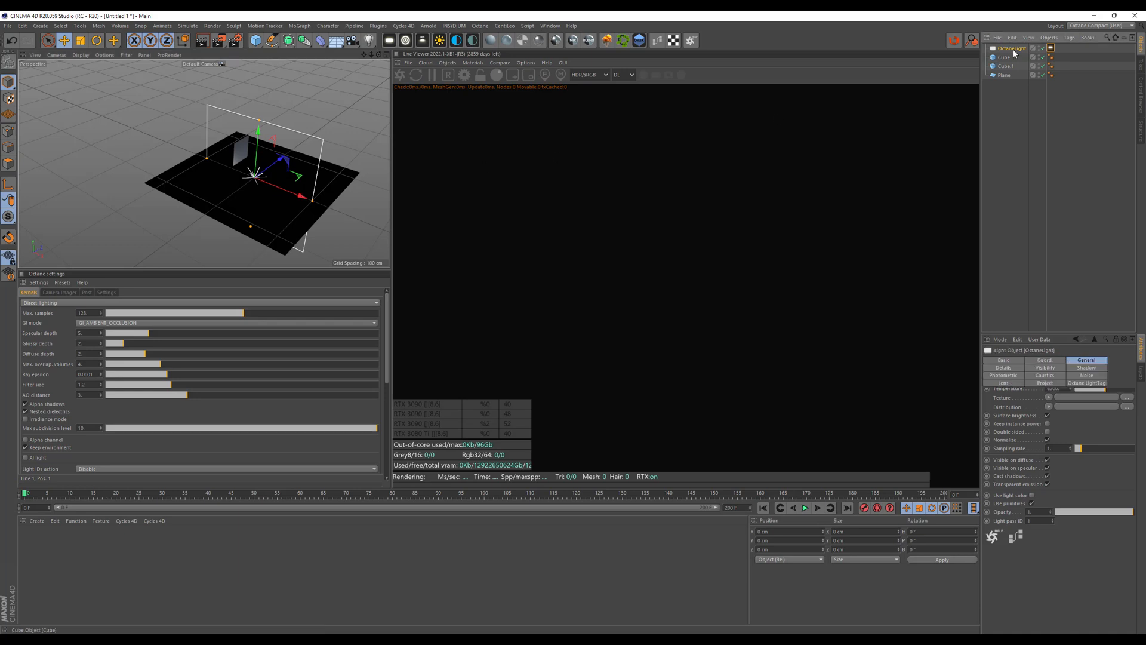
pyautogui.click(1003, 368)
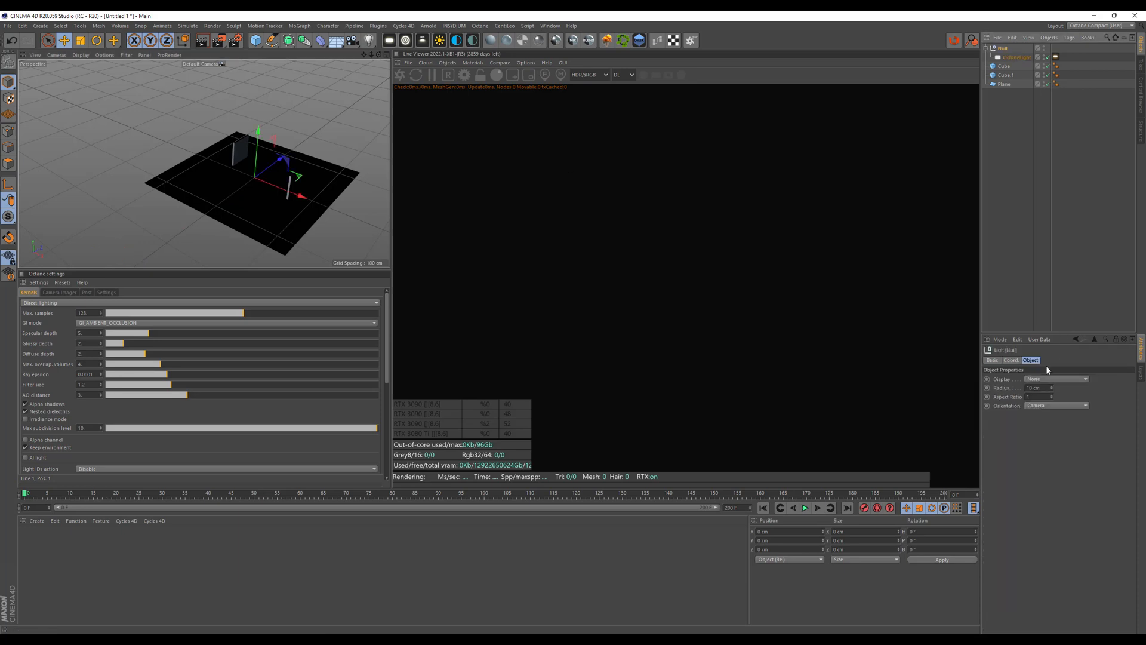
# Step: Set the light's null to P.Y 30 cm, R.H -90° and R.P -20°
pyautogui.click(1011, 360)
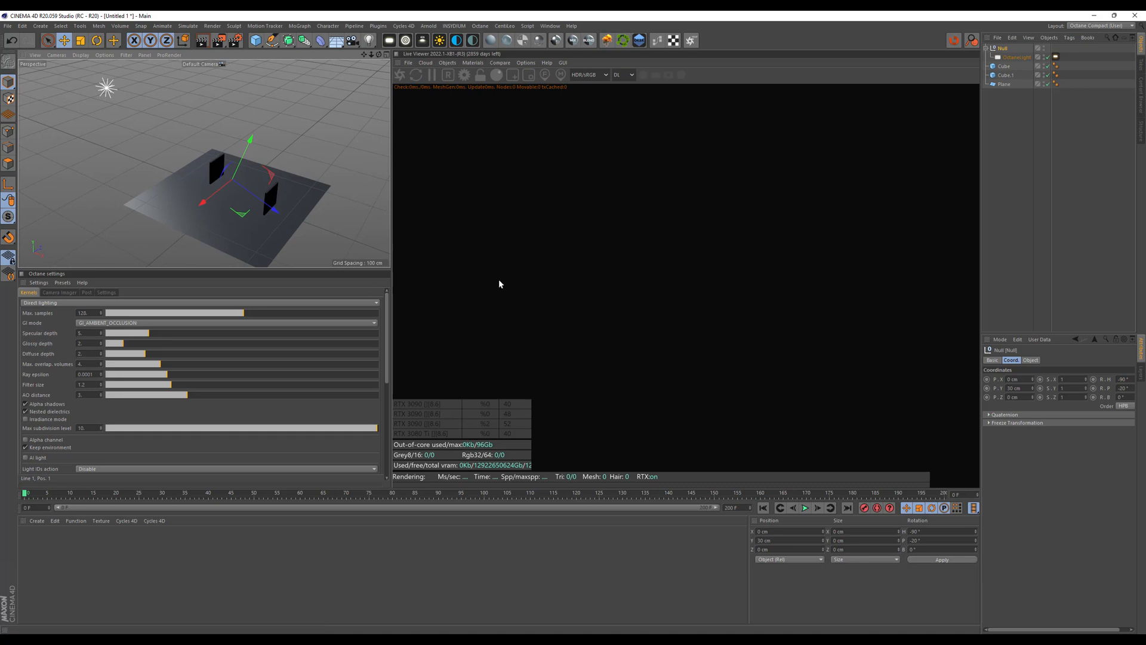
pyautogui.moveTo(399, 74)
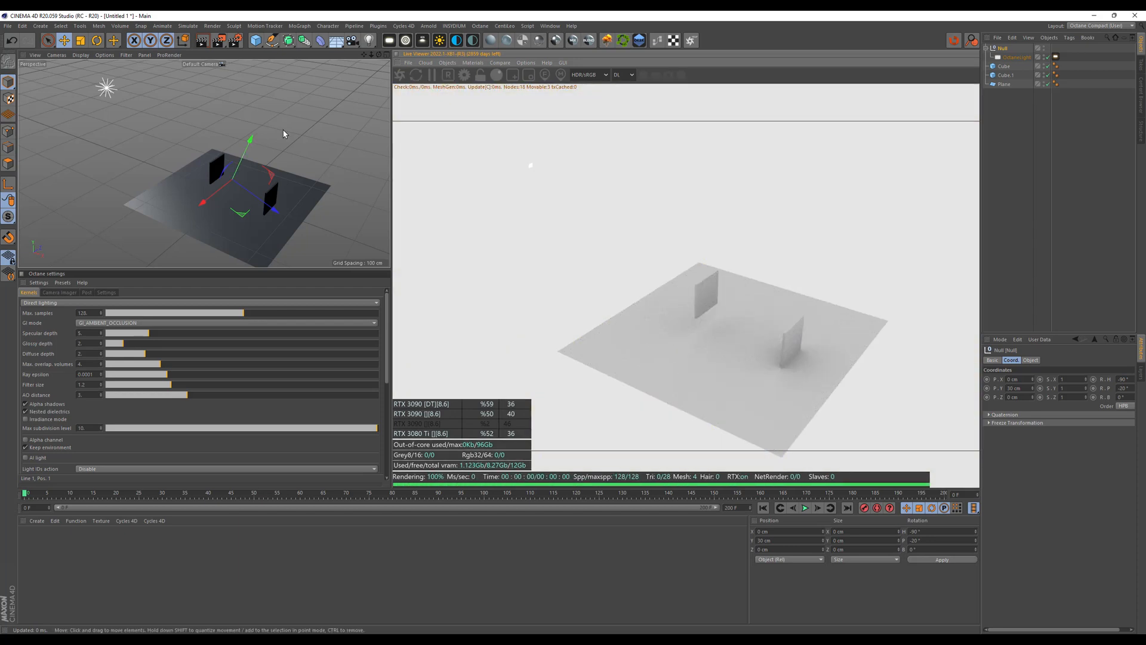
# Step: Set the Octane Settings Env default colour to black and confirm
pyautogui.click(106, 292)
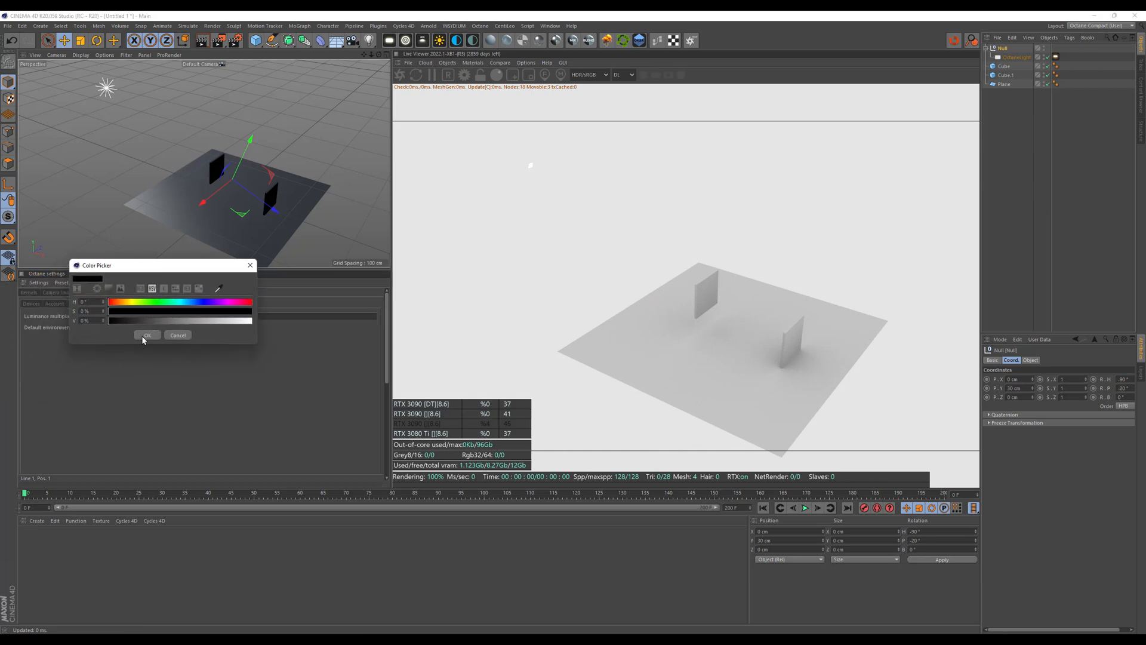
pyautogui.click(146, 335)
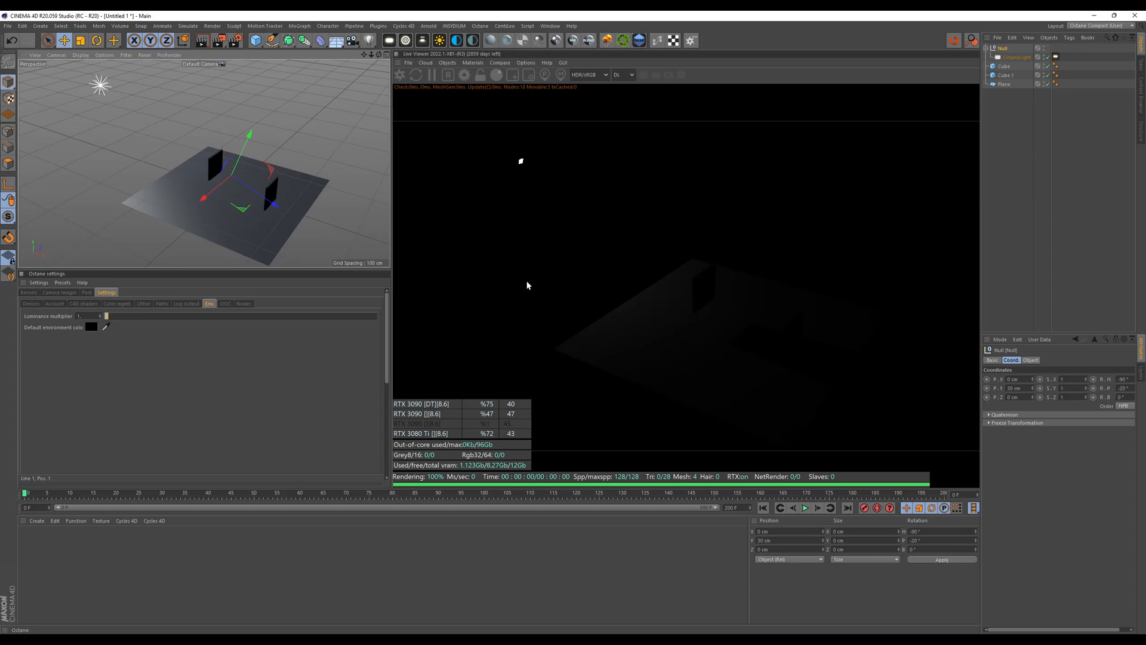
pyautogui.moveTo(987, 130)
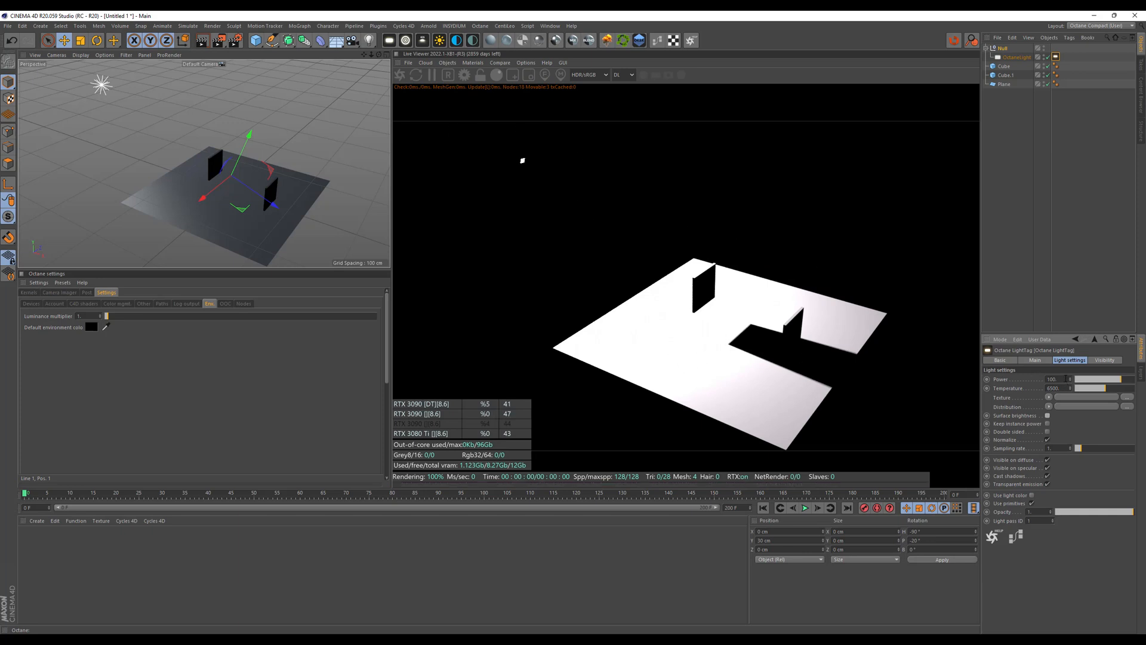
# Step: Change the Octane LightTag's Power from 100 to 20
pyautogui.click(1052, 378)
pyautogui.write('20')
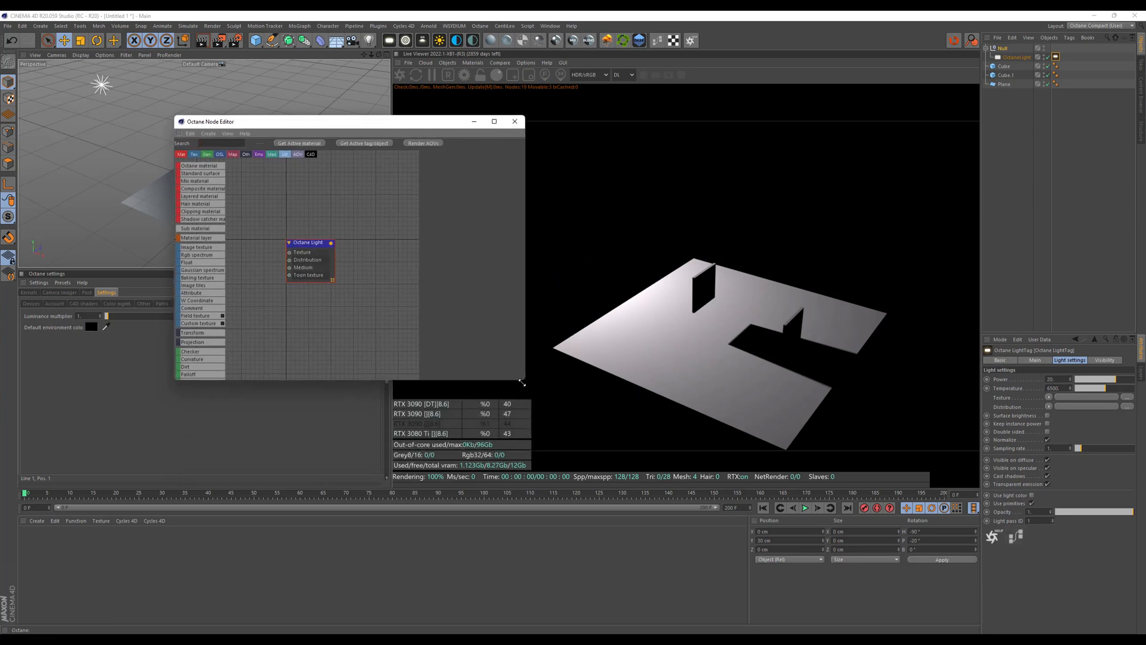
# Step: Wire a Spotlight node into the light's Distribution input and tighten its cone angle
pyautogui.moveTo(521, 380); pyautogui.dragTo(867, 534)
pyautogui.write('DIST')
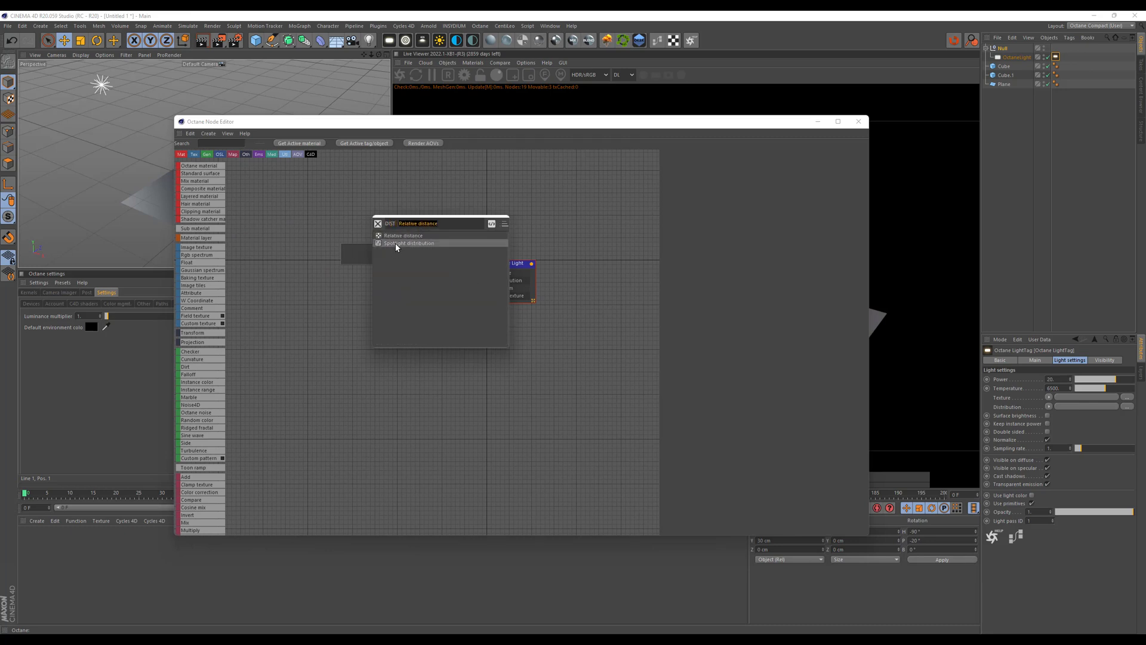
pyautogui.click(407, 243)
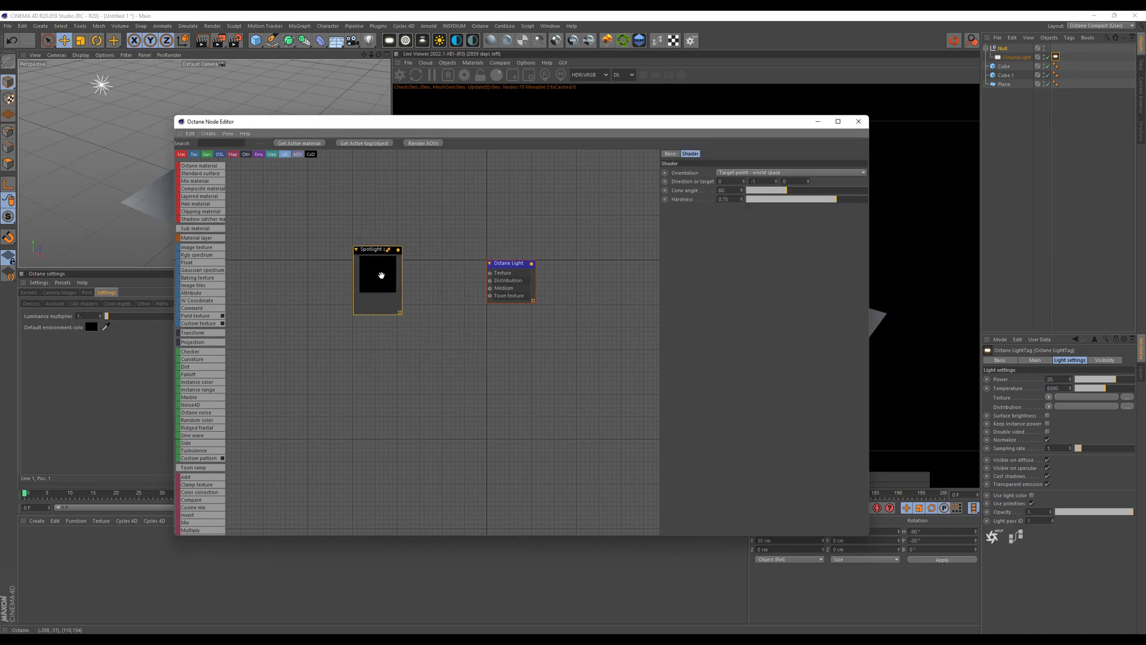
pyautogui.rightClick(379, 276)
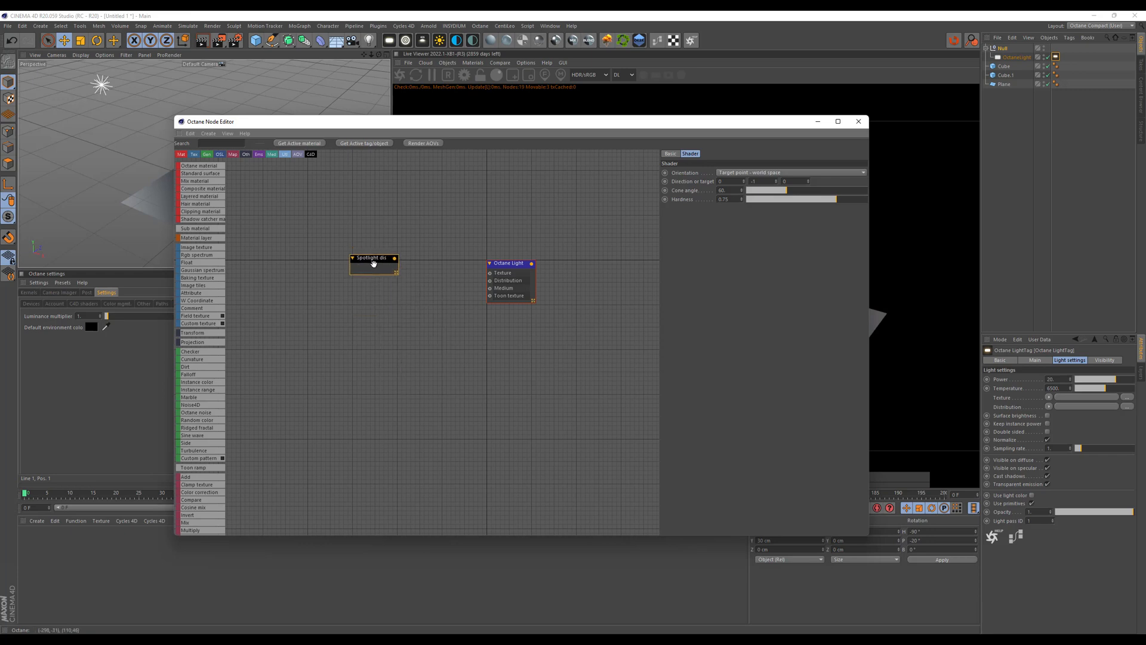
pyautogui.moveTo(395, 264); pyautogui.dragTo(489, 280)
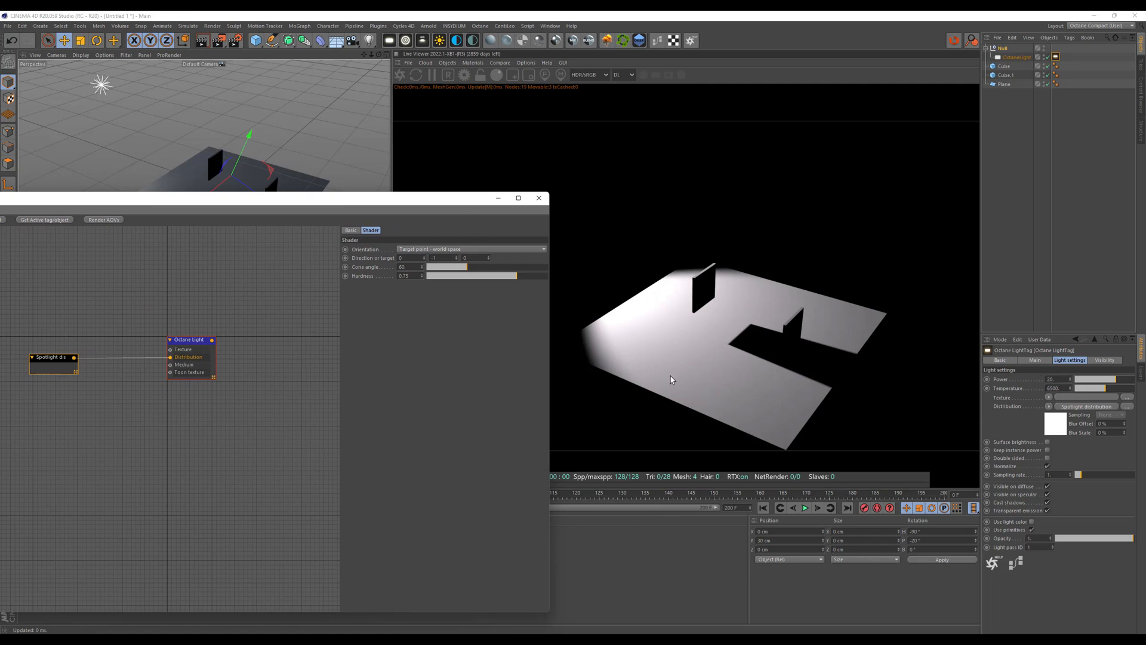
pyautogui.moveTo(462, 266); pyautogui.dragTo(456, 266)
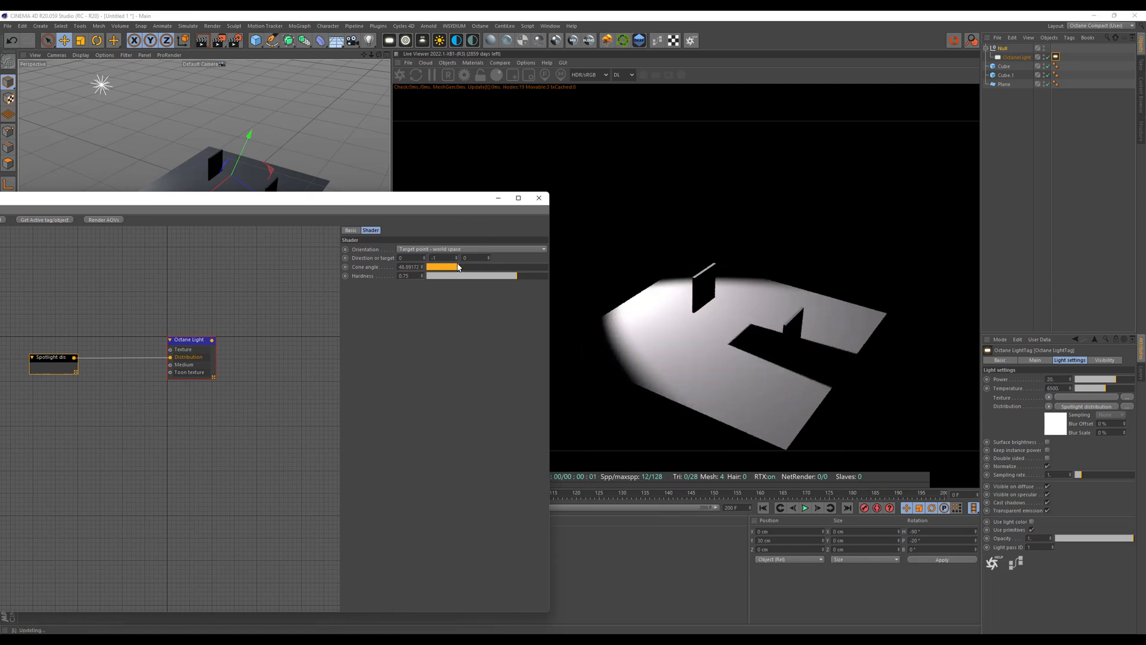
pyautogui.moveTo(457, 266); pyautogui.dragTo(431, 267)
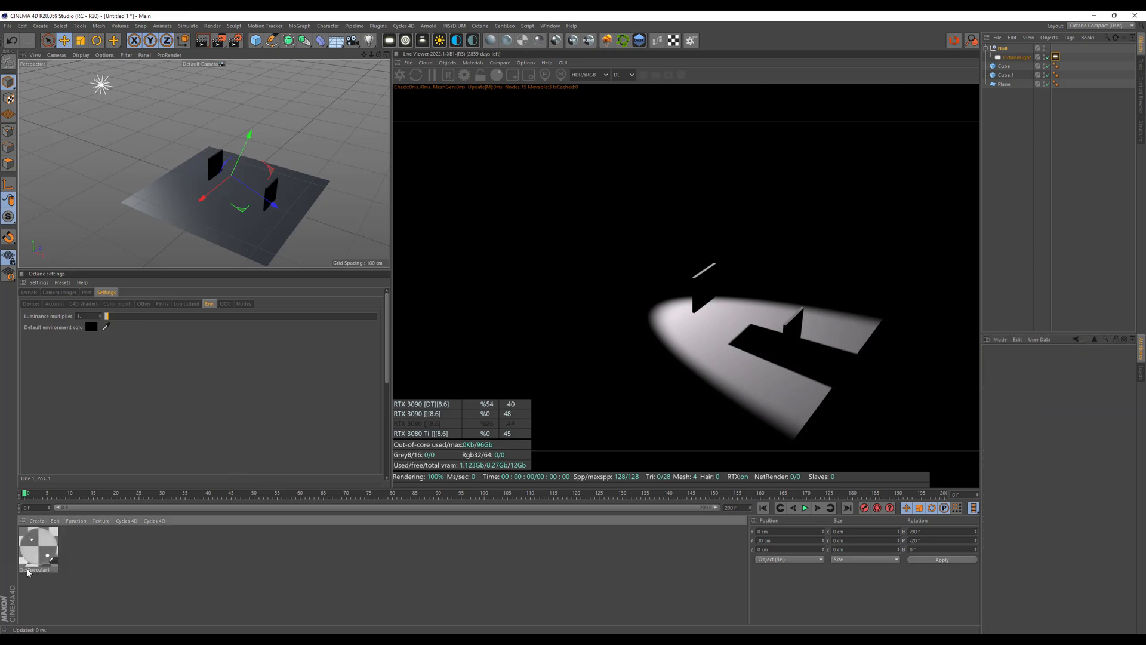
# Step: Set the Glass material's refractive index to 1.5 and bring up its Transmission settings
pyautogui.doubleClick(37, 544)
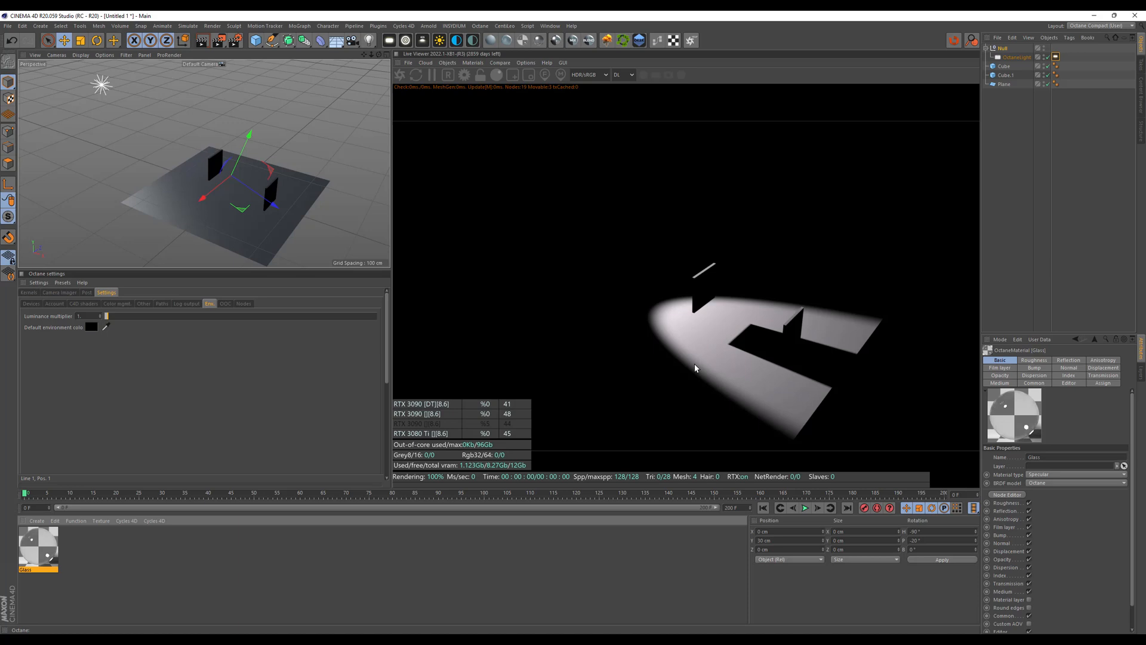
pyautogui.moveTo(1065, 378)
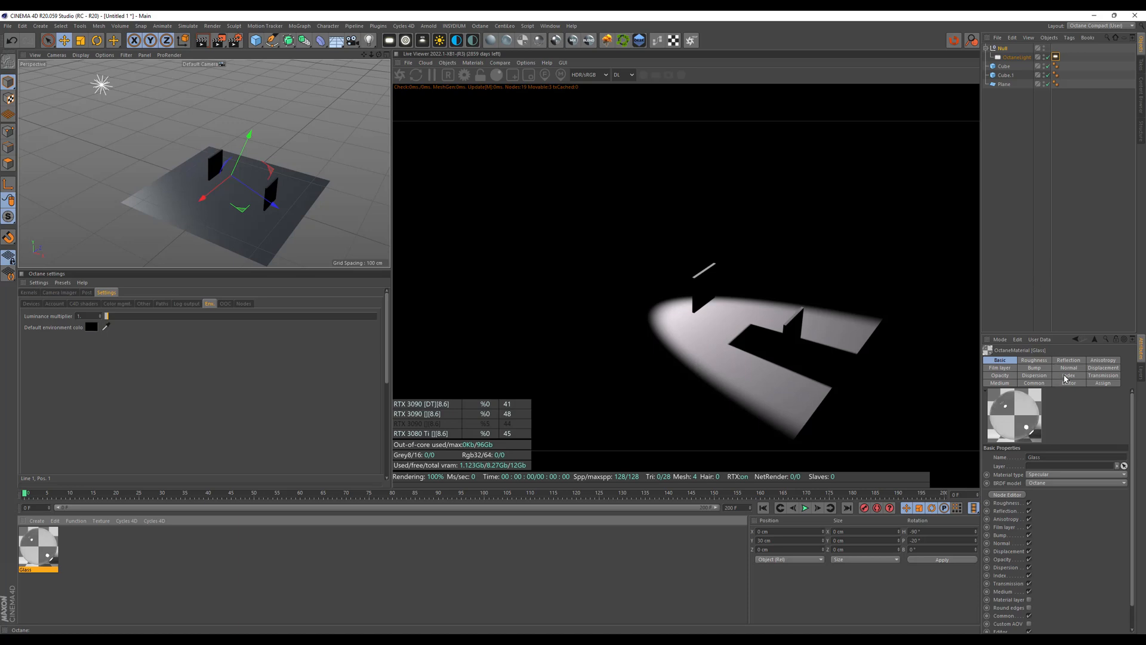
pyautogui.click(1068, 375)
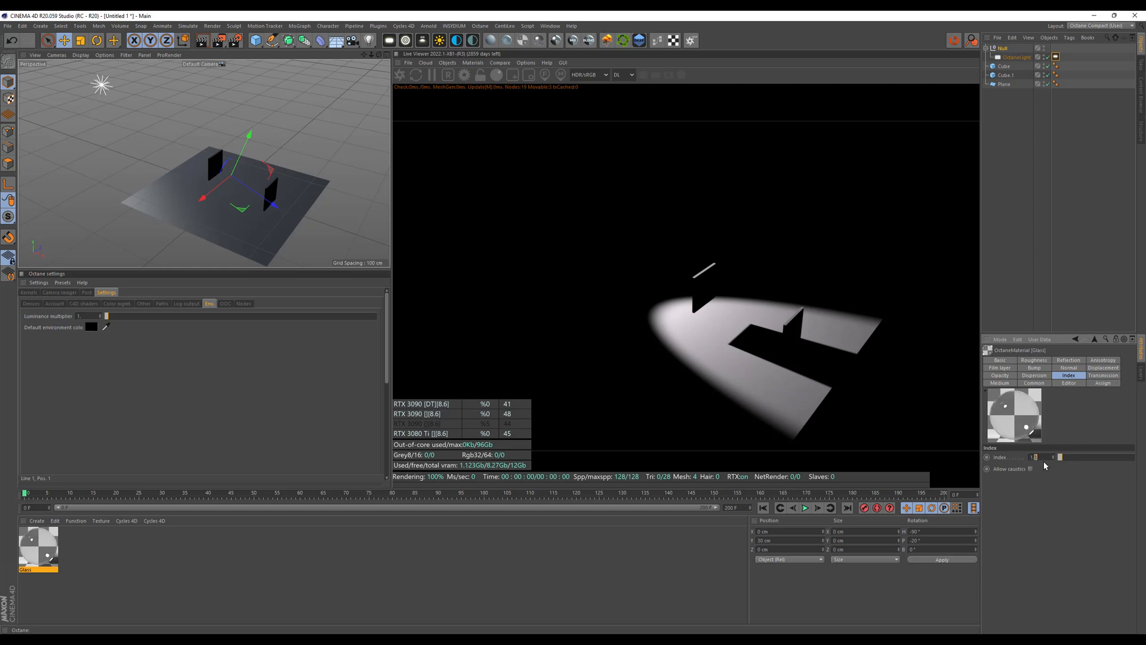
pyautogui.moveTo(1061, 457); pyautogui.dragTo(1027, 457)
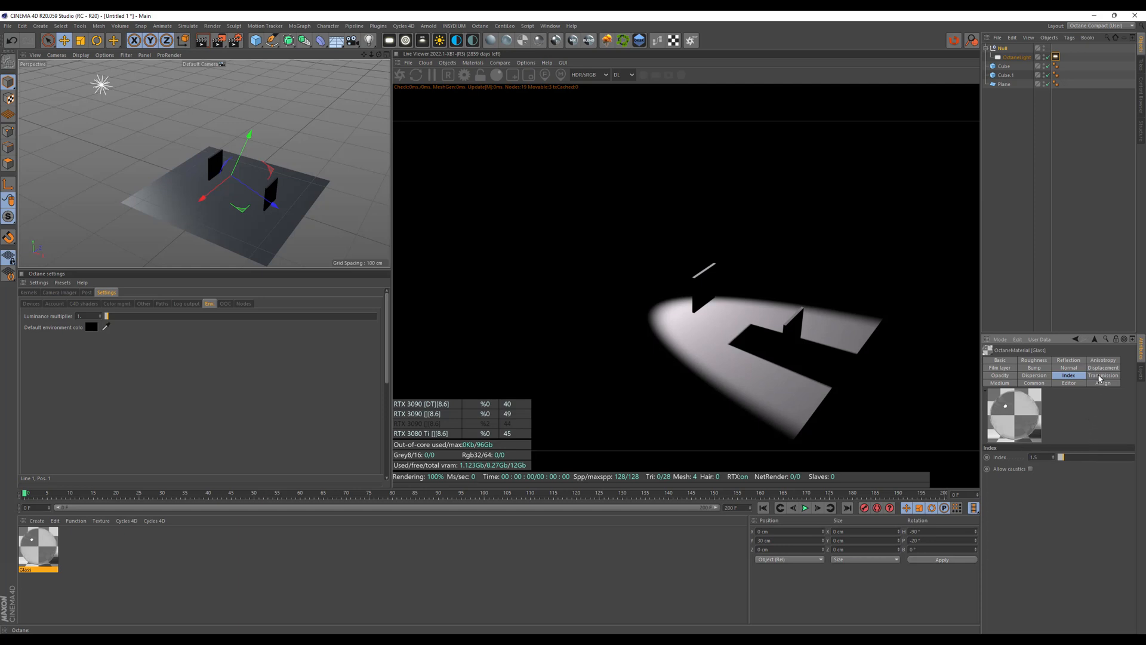
pyautogui.click(1104, 375)
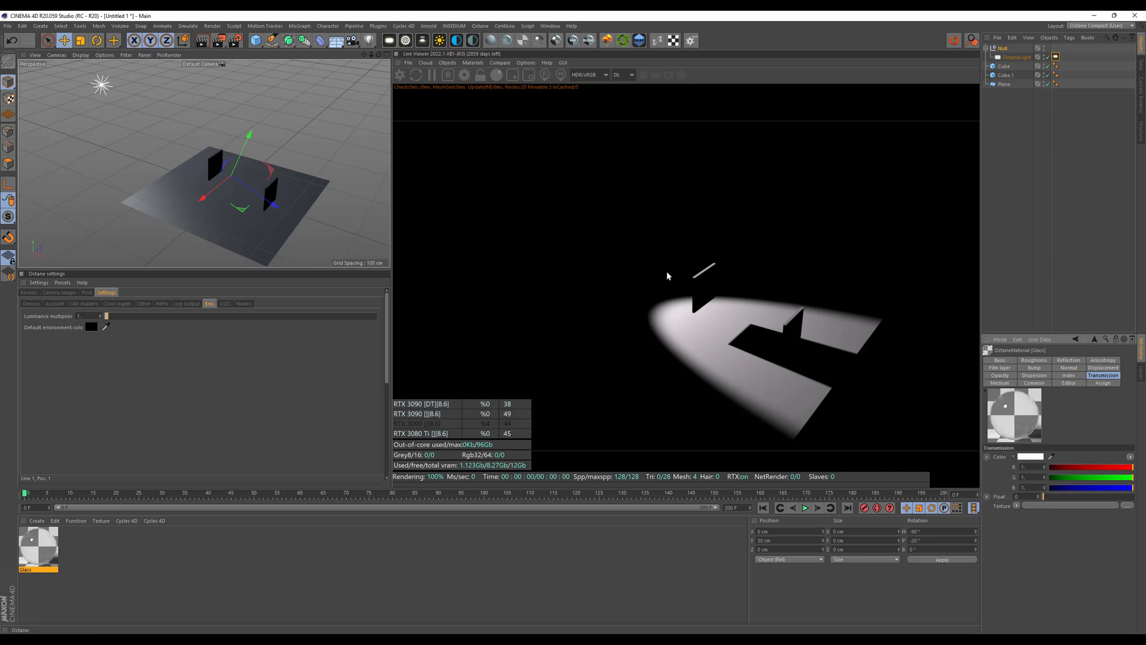
pyautogui.moveTo(705, 292)
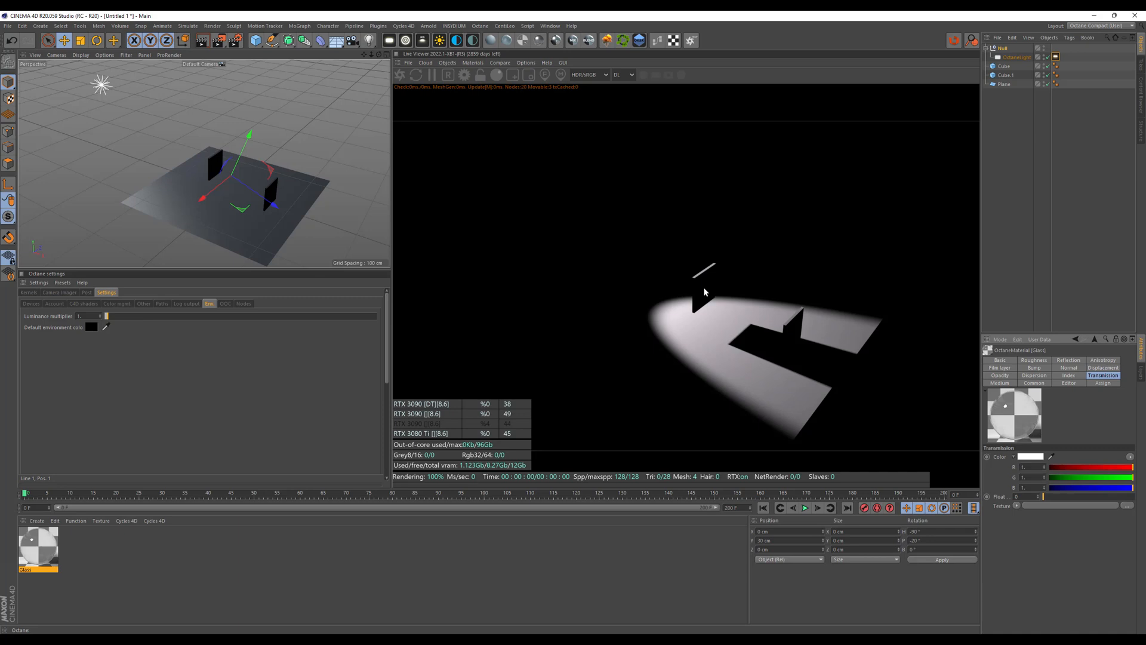
pyautogui.moveTo(538, 40)
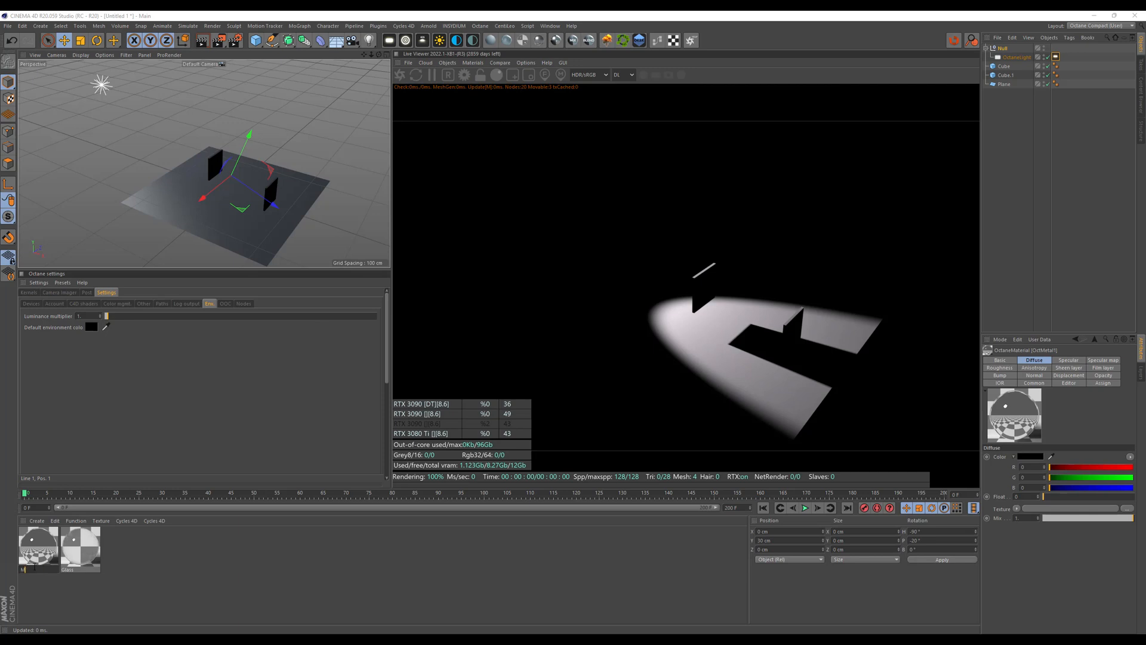
# Step: Create a new Octane Glossy material to serve as Metal
pyautogui.click(37, 547)
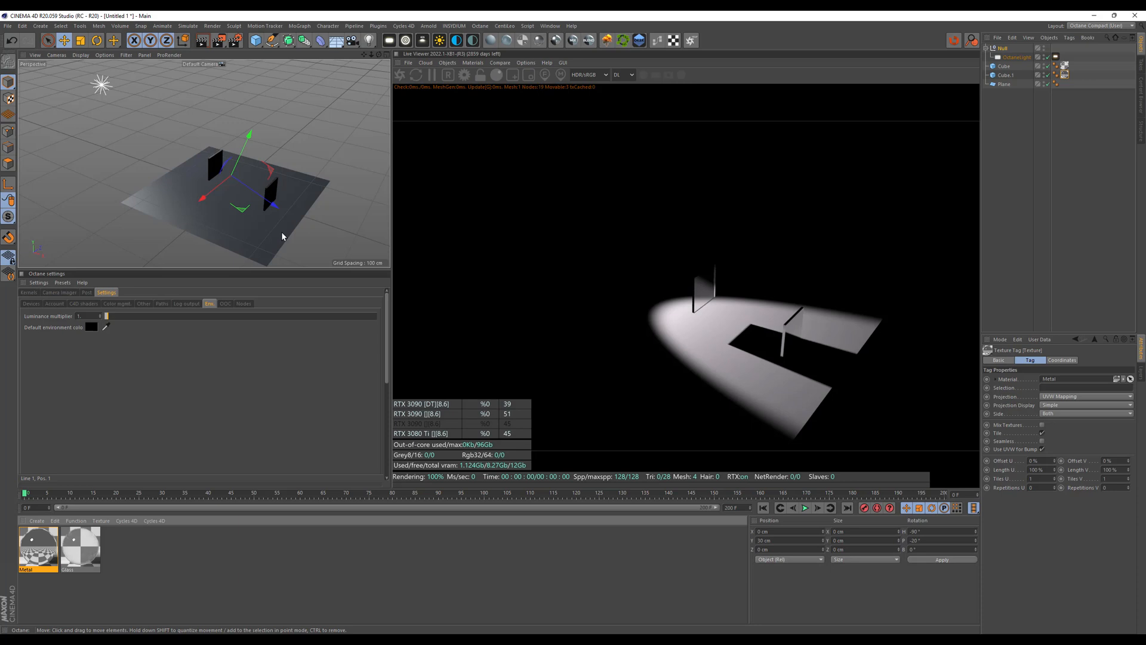
# Step: Change the Octane kernel from Direct lighting to Photon tracing
pyautogui.click(28, 293)
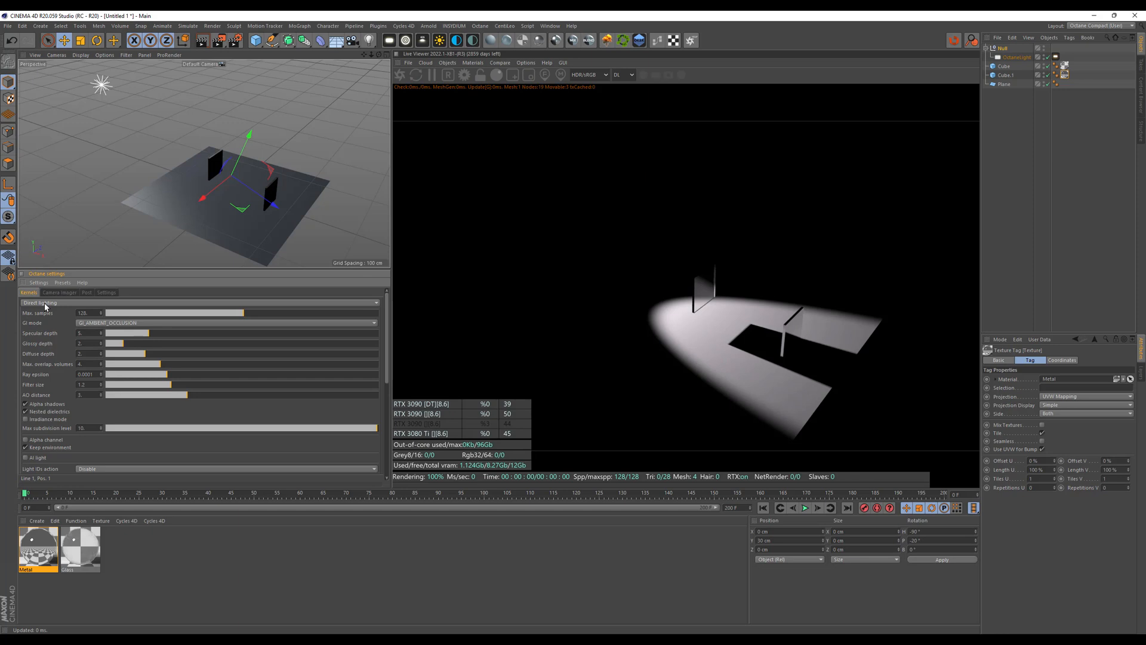
pyautogui.click(40, 303)
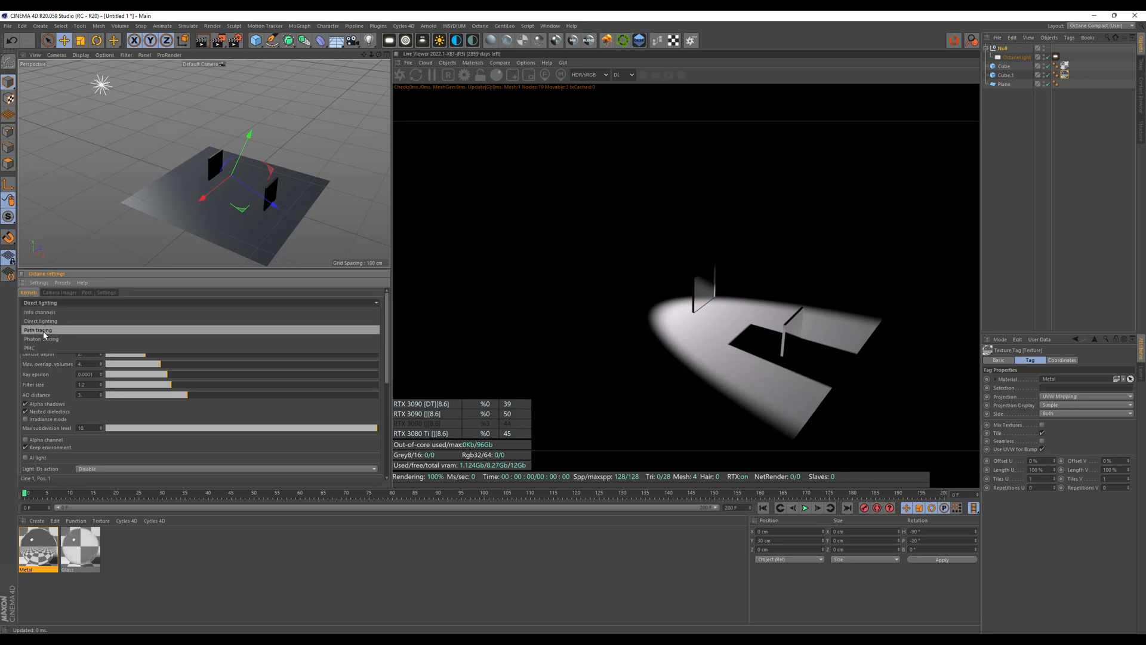
pyautogui.click(37, 330)
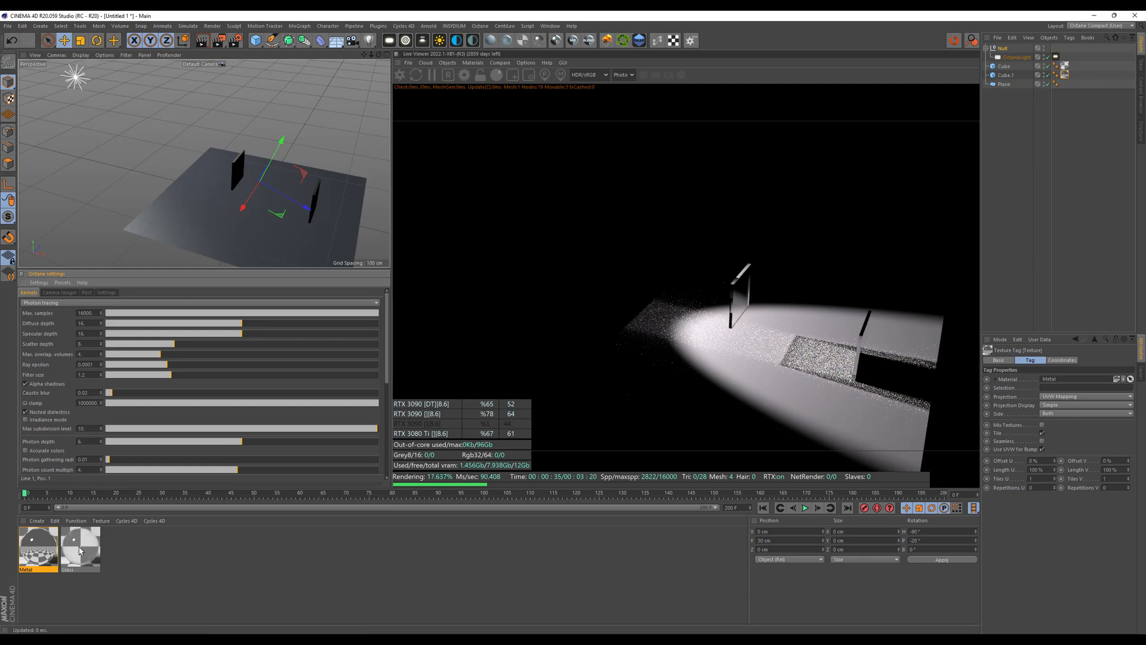
# Step: Select the Glass material to show its Index settings while the photon-traced preview refines
pyautogui.click(79, 548)
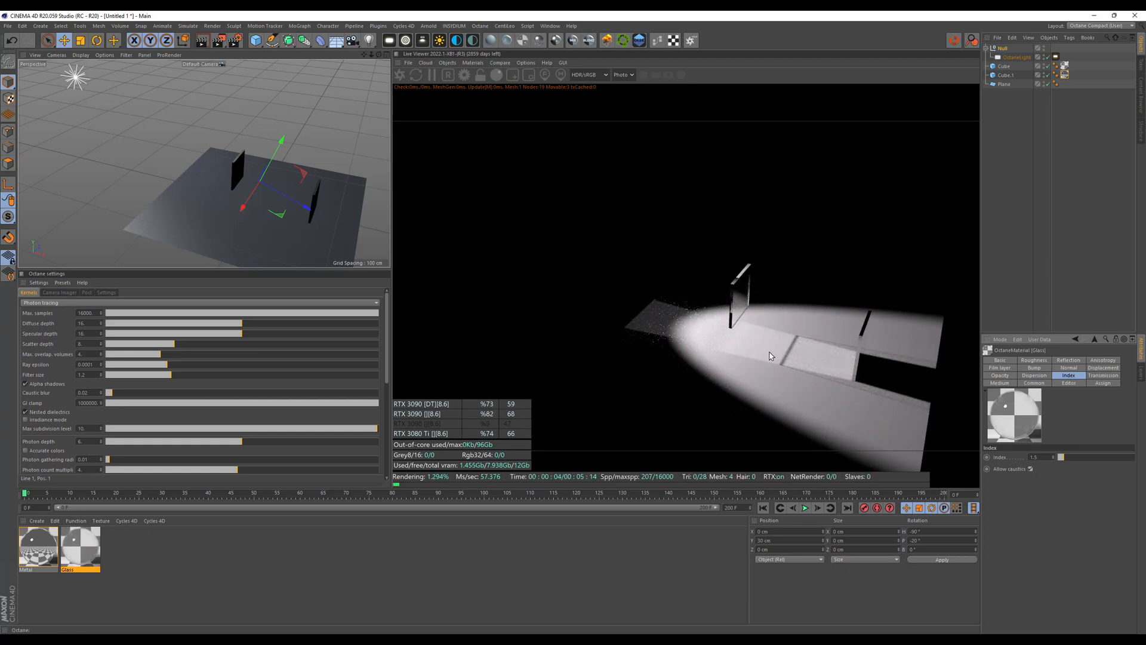
pyautogui.moveTo(678, 304)
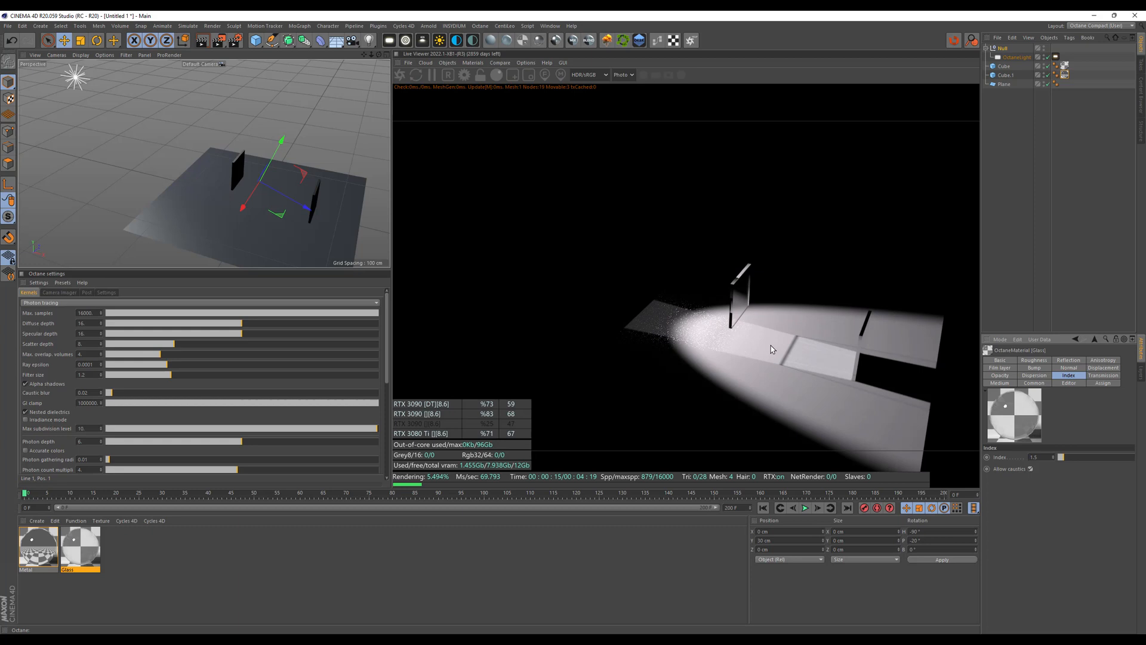
pyautogui.moveTo(729, 332)
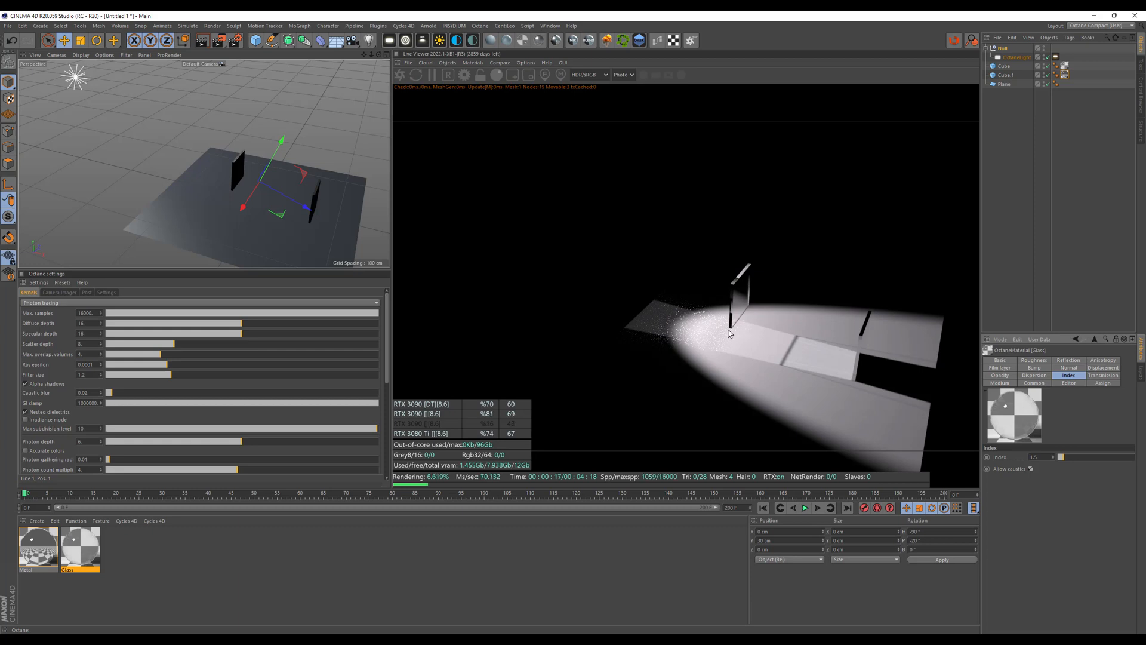
pyautogui.moveTo(706, 337)
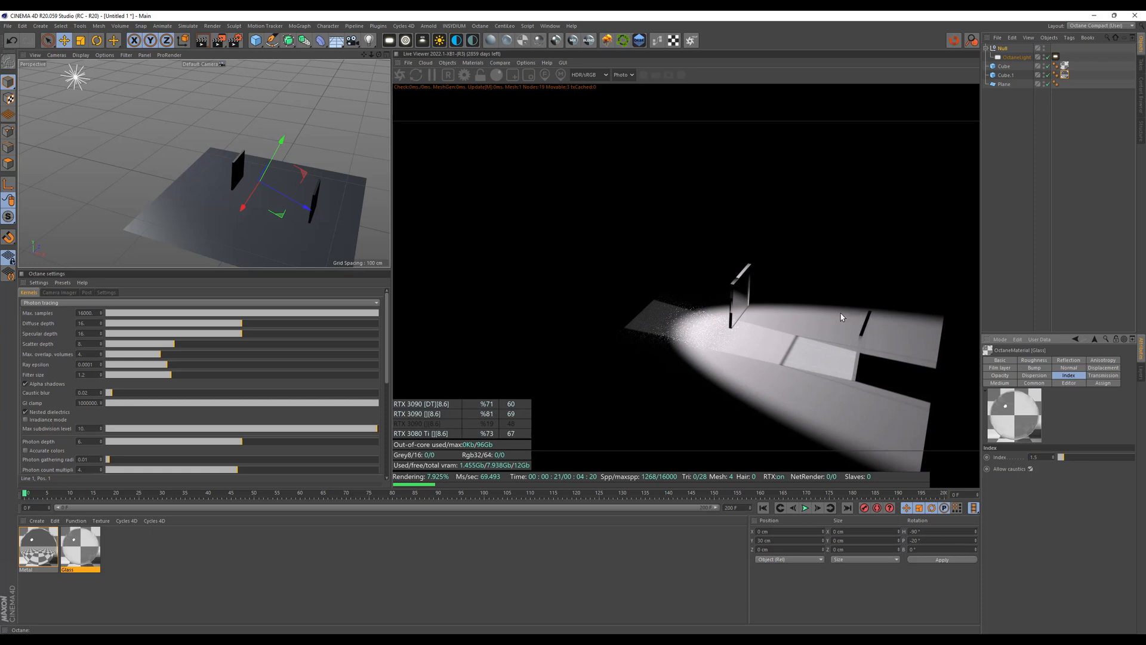
pyautogui.moveTo(837, 385)
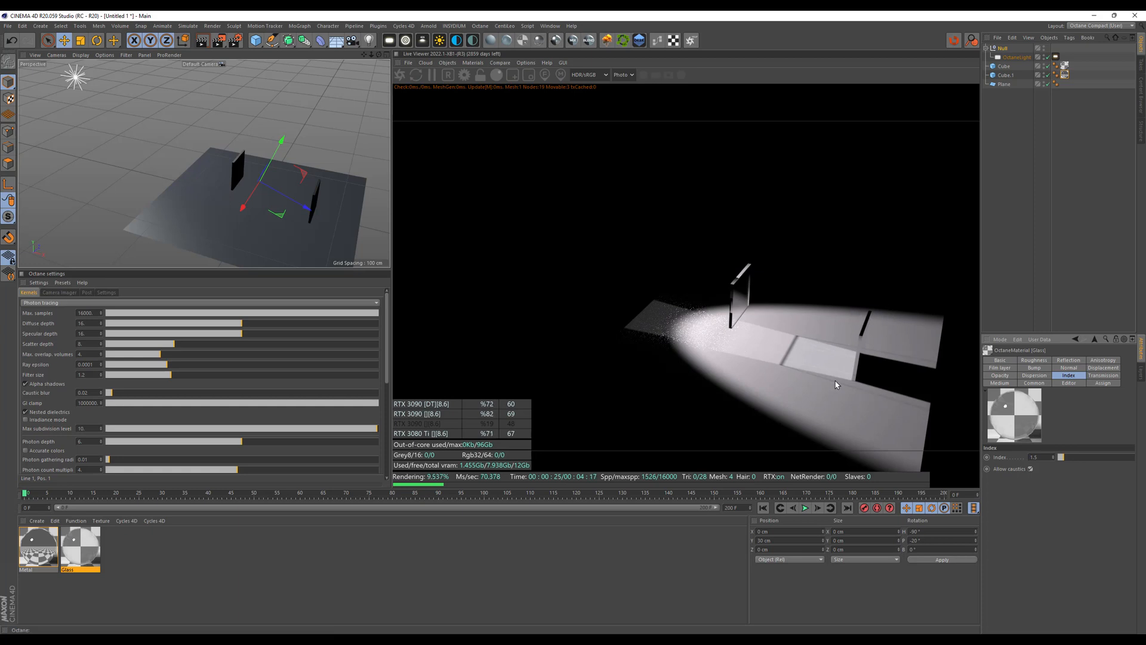
pyautogui.moveTo(740, 288)
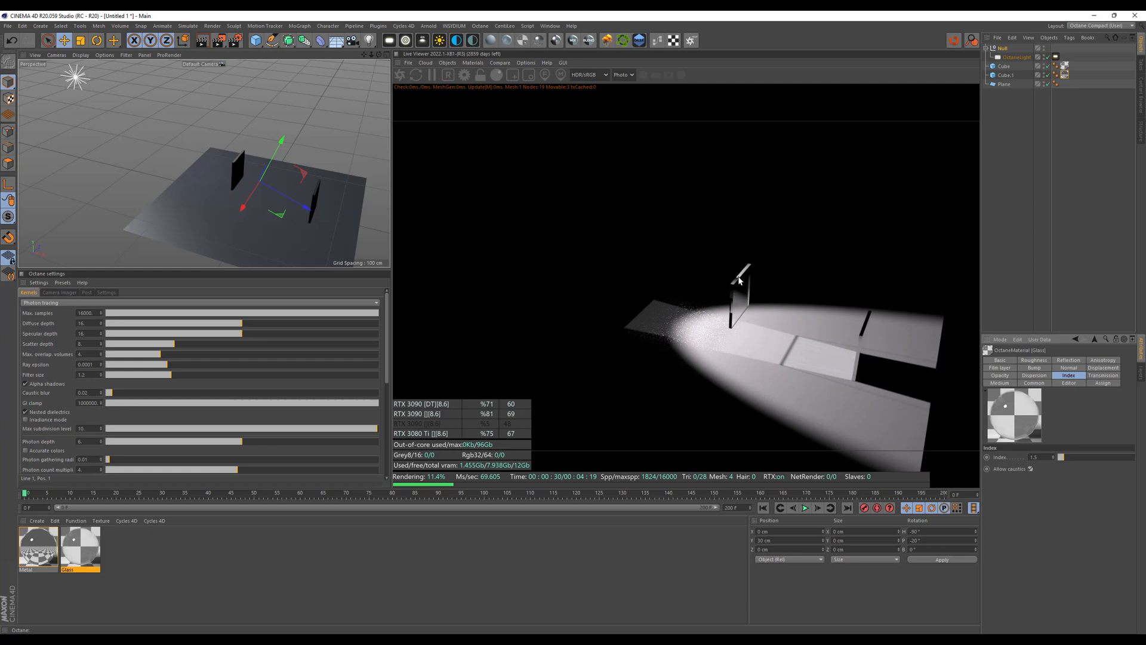
pyautogui.moveTo(764, 294)
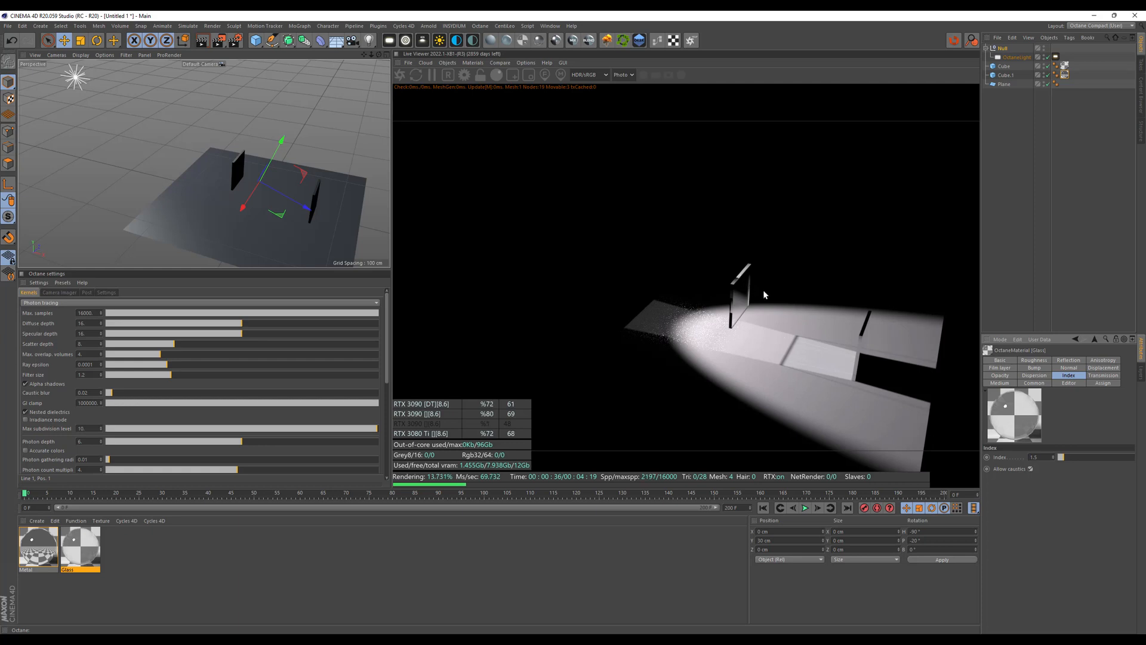
pyautogui.moveTo(723, 273)
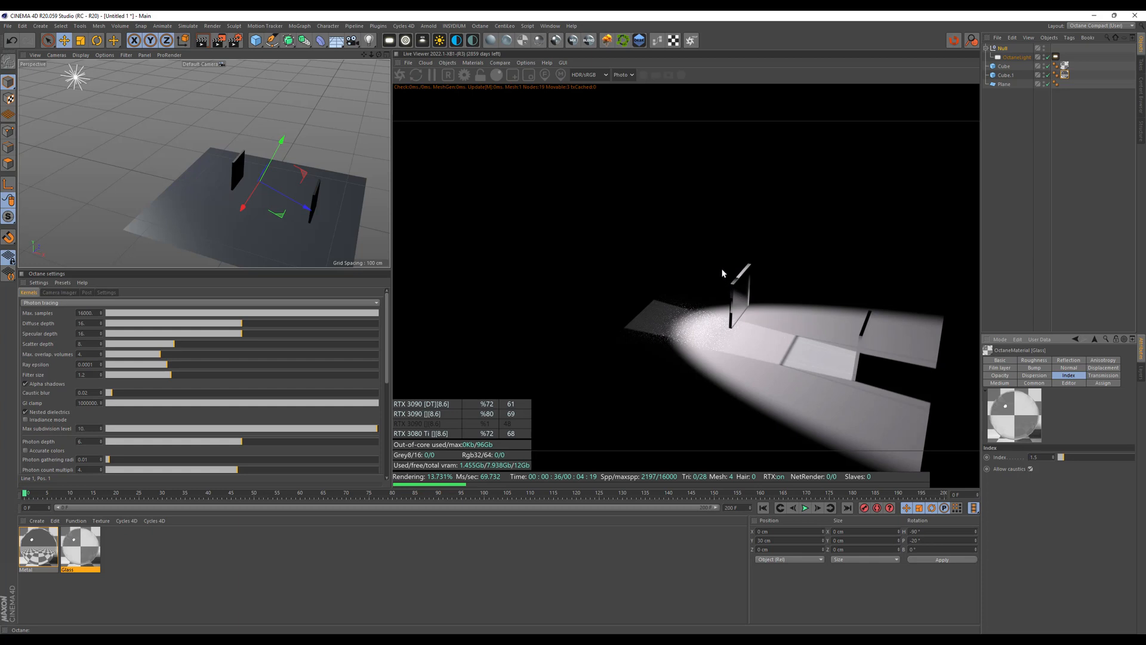
pyautogui.moveTo(869, 347)
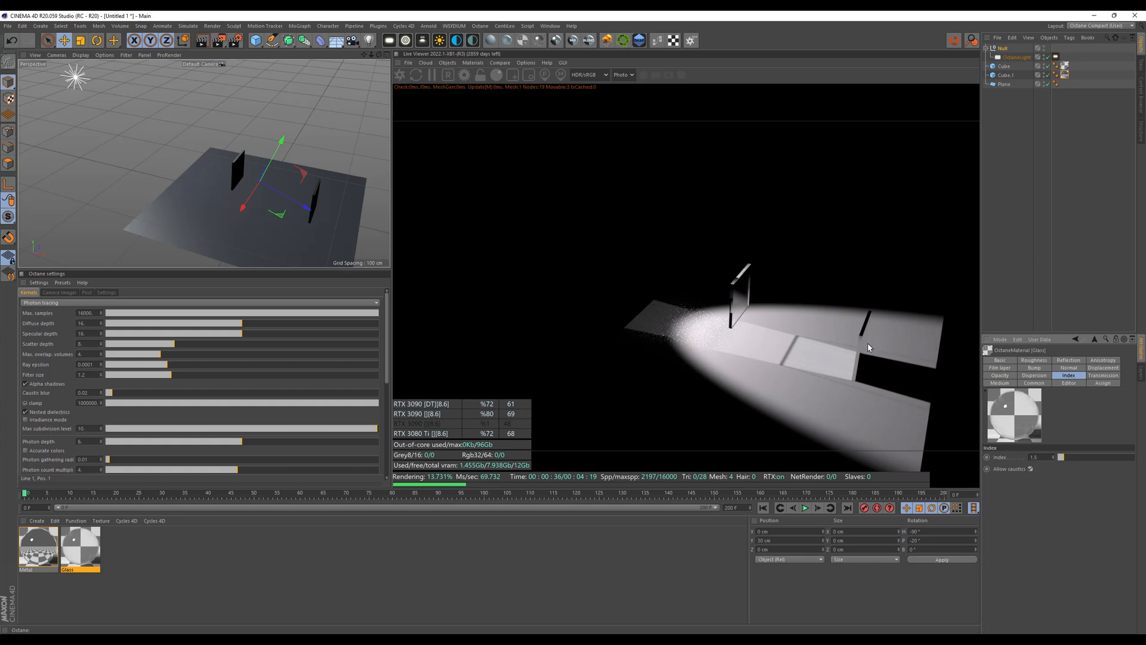
pyautogui.moveTo(870, 335)
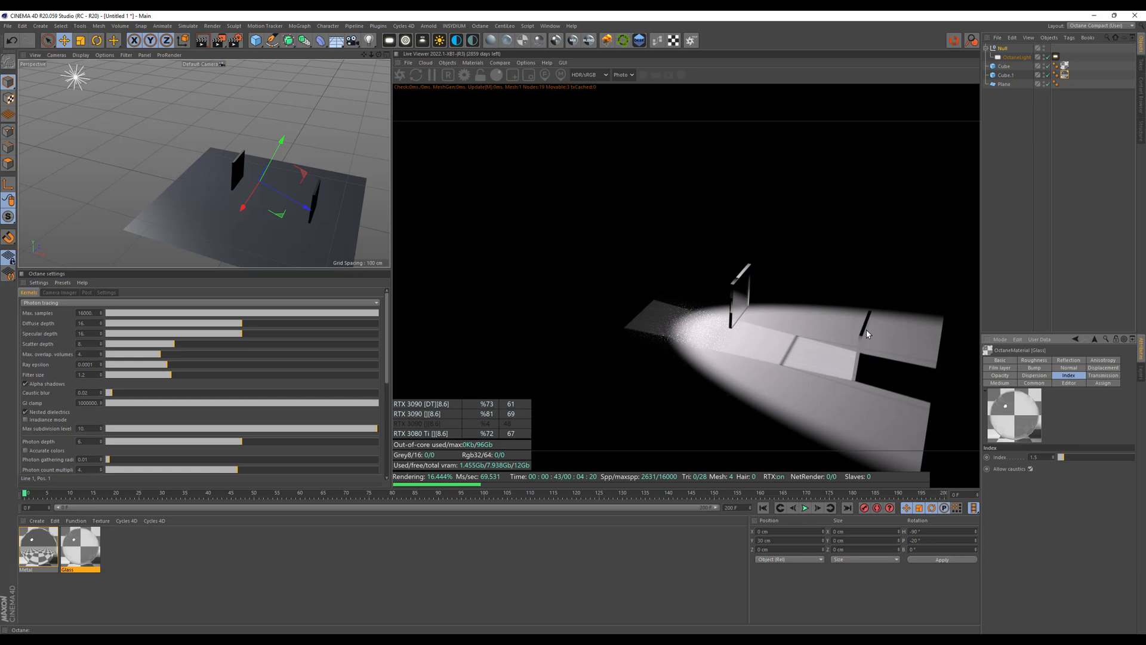
pyautogui.moveTo(838, 320)
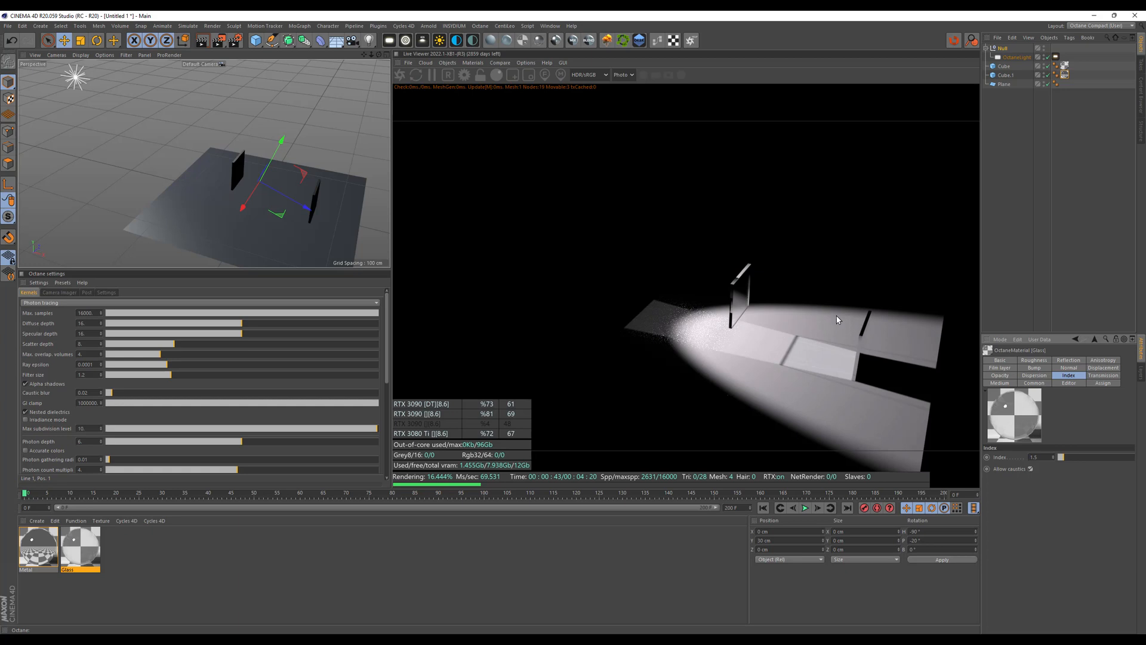
pyautogui.moveTo(722, 261)
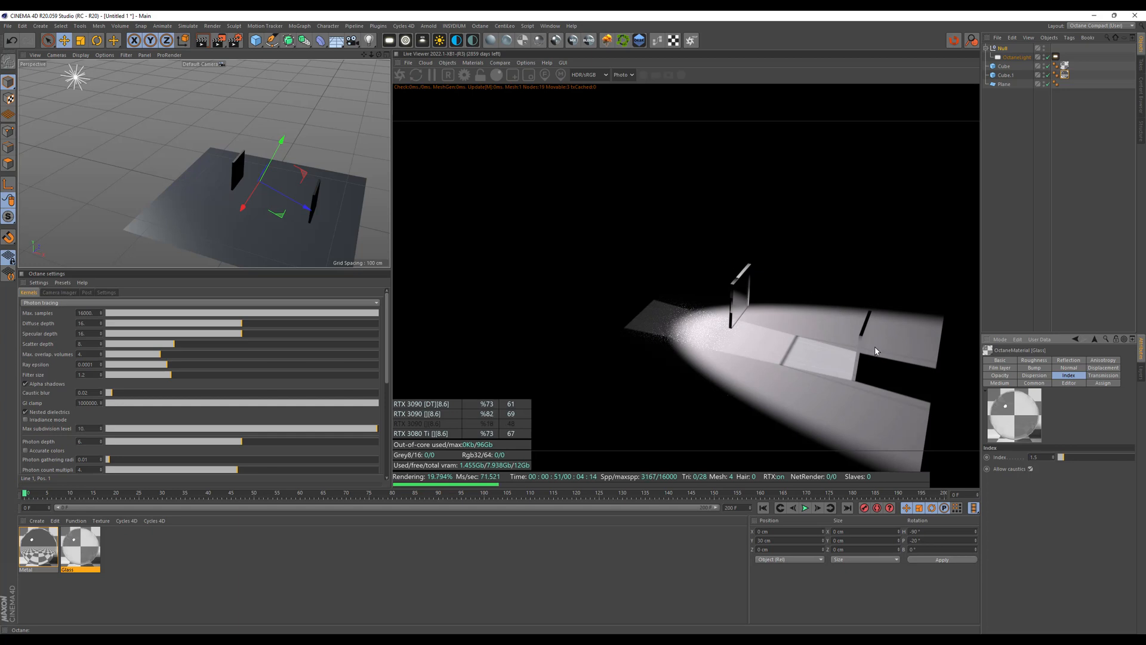
pyautogui.moveTo(649, 331)
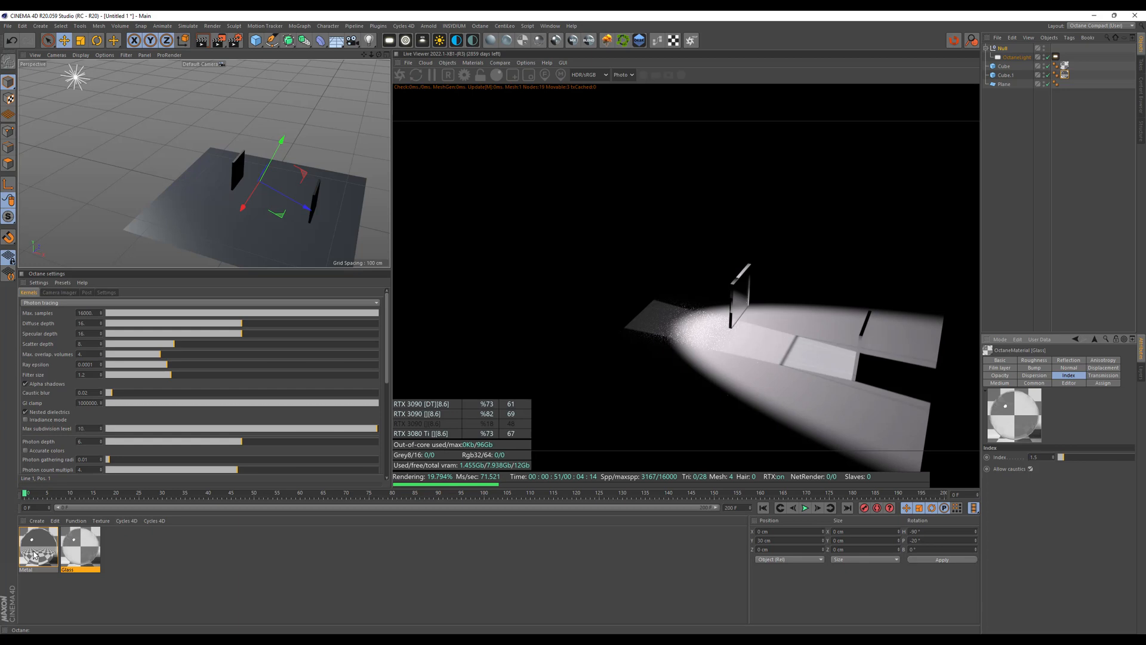
# Step: Select the Metal material to review its IOR settings
pyautogui.click(37, 547)
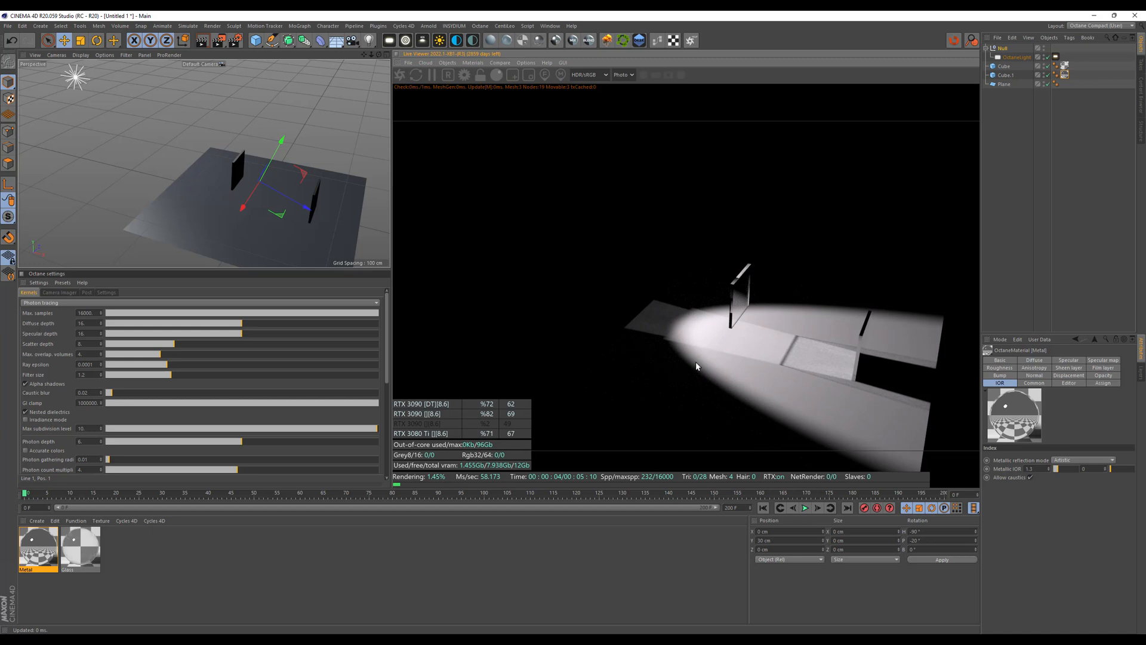
pyautogui.moveTo(682, 349)
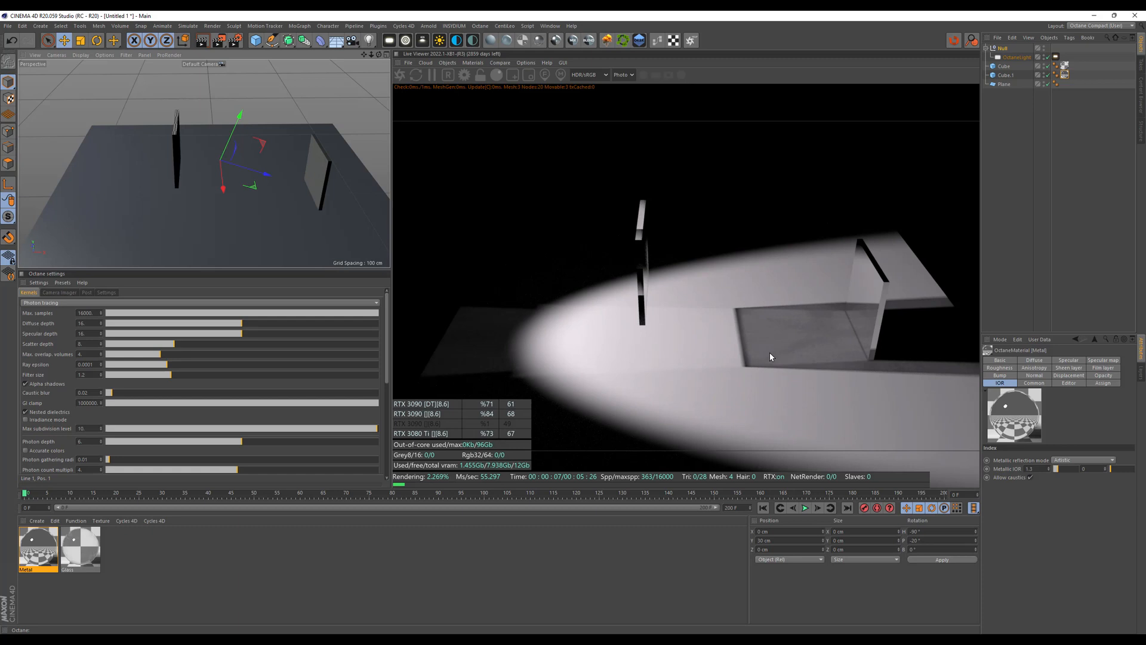
pyautogui.moveTo(570, 338)
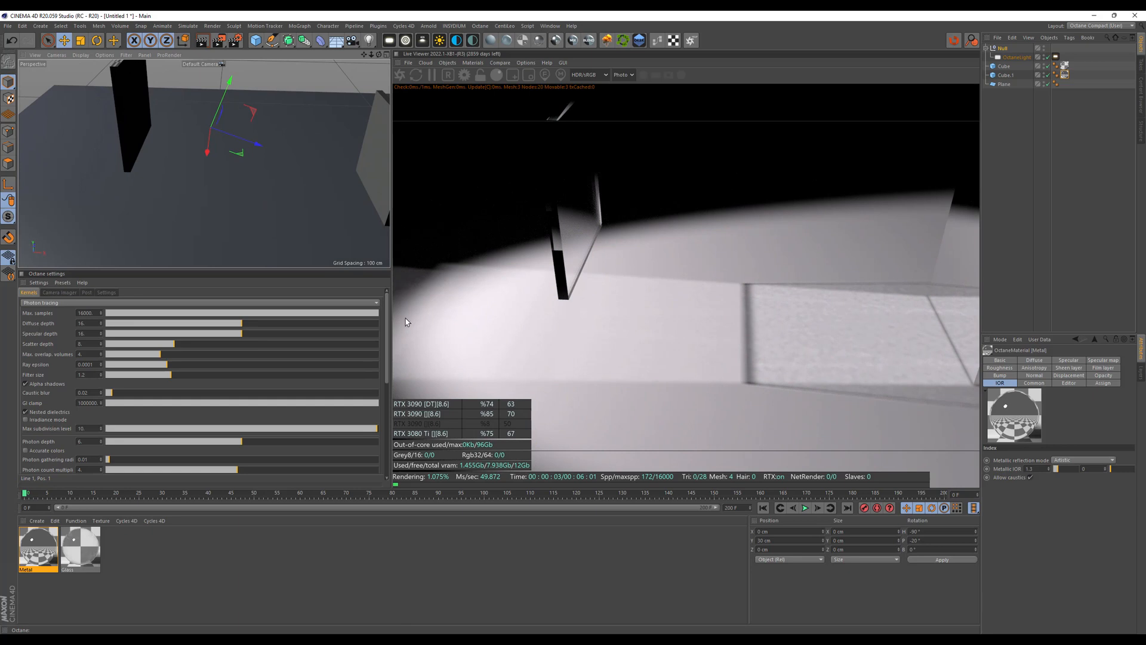
# Step: Lower the Octane photon gathering radius to 0.005 in the Kernels settings
pyautogui.scroll(-3)
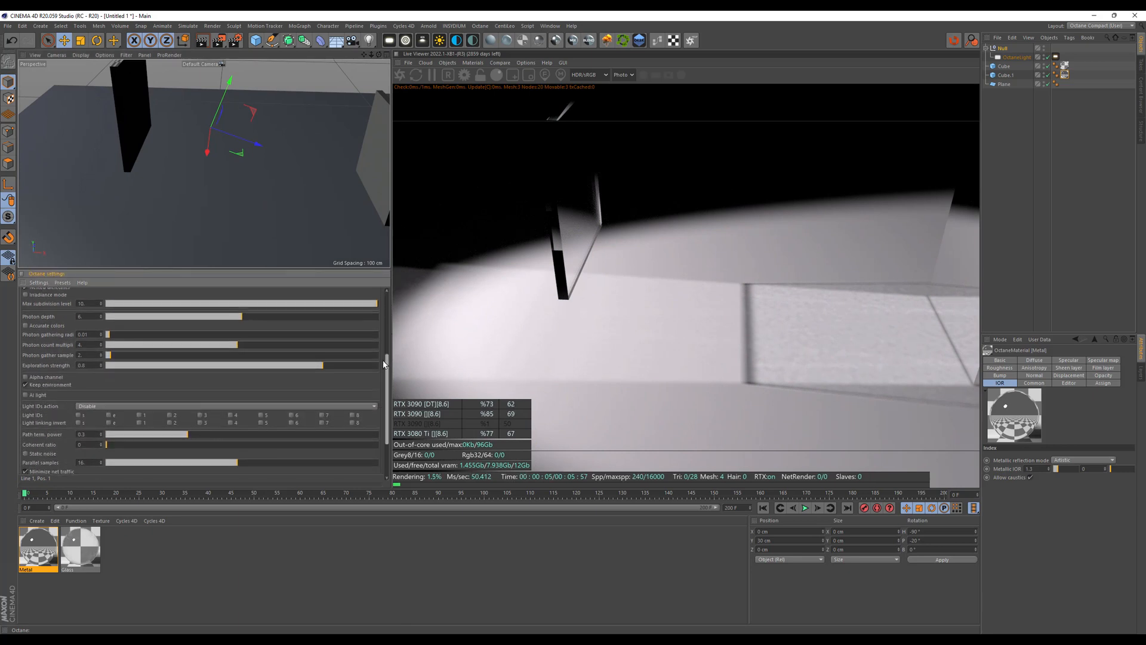
pyautogui.scroll(-3)
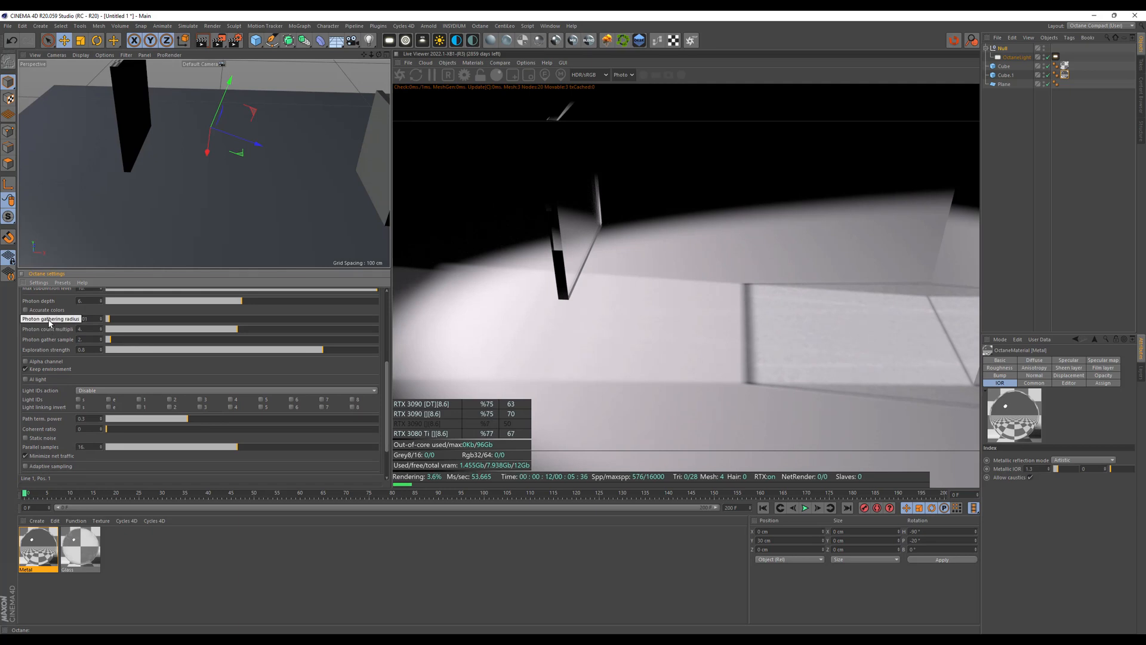
pyautogui.click(86, 318)
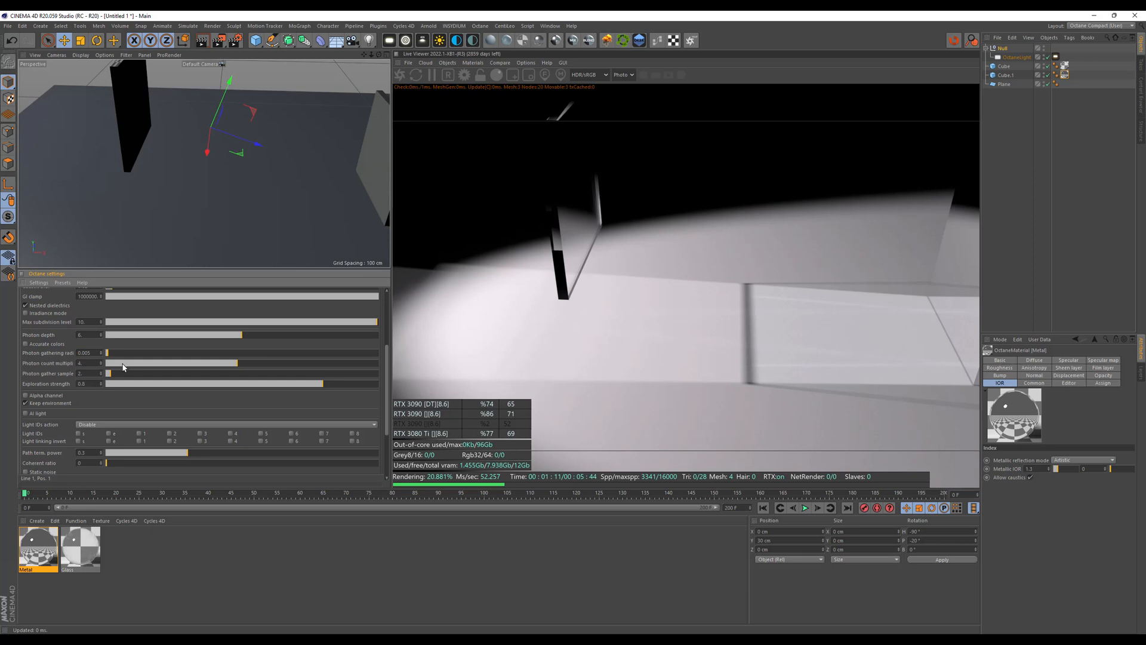
pyautogui.moveTo(266, 369)
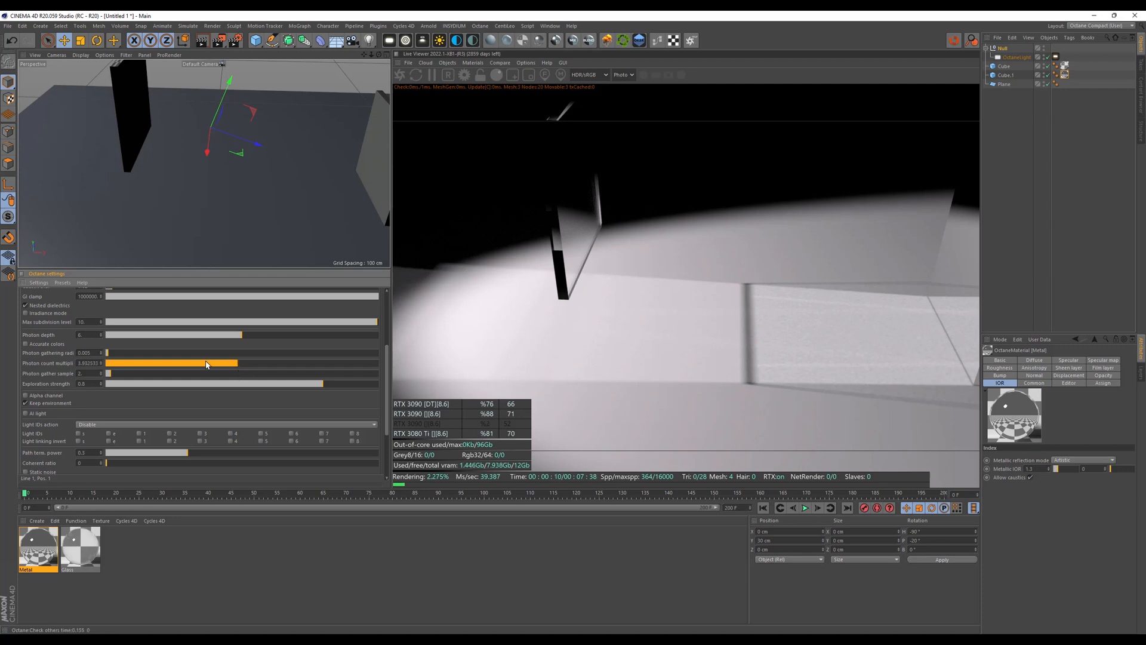
# Step: Drag the photon count multiplier slider down from 4 toward about 1.9
pyautogui.moveTo(205, 364); pyautogui.dragTo(120, 364)
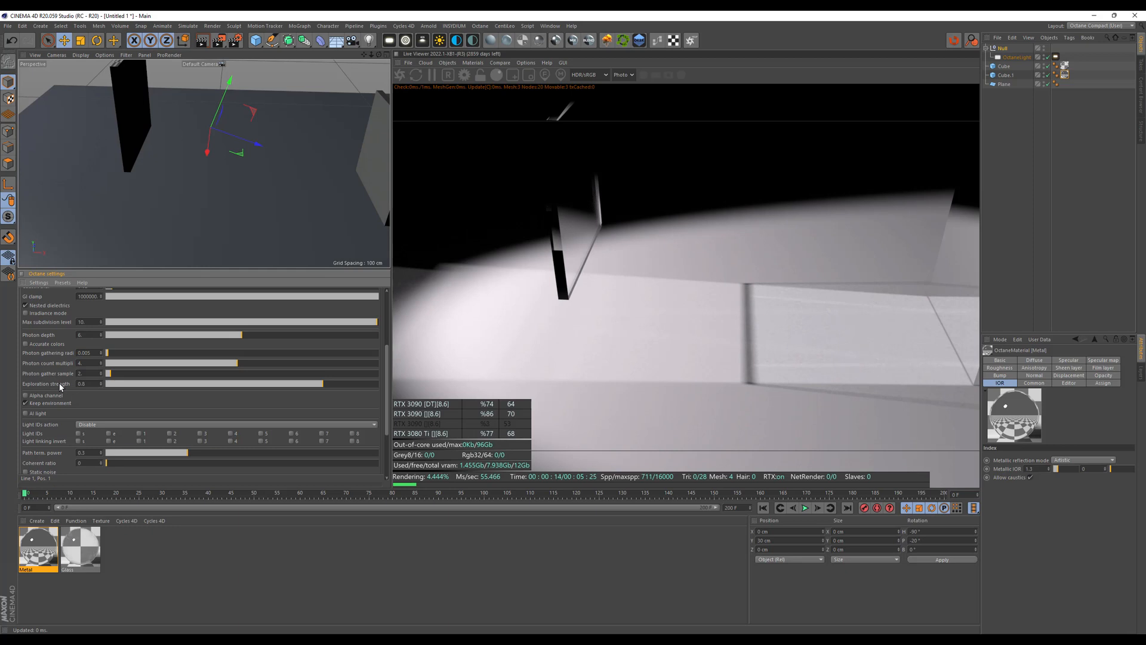
pyautogui.moveTo(267, 316)
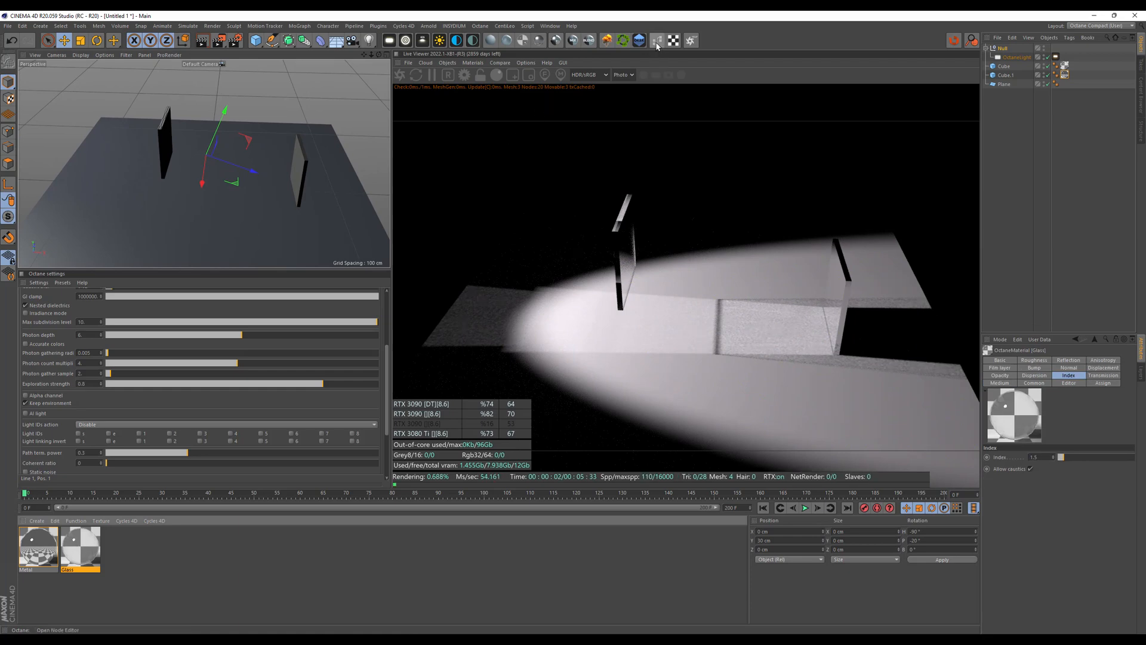
# Step: Open the Glass material's node graph and browse the normal map images
pyautogui.click(656, 40)
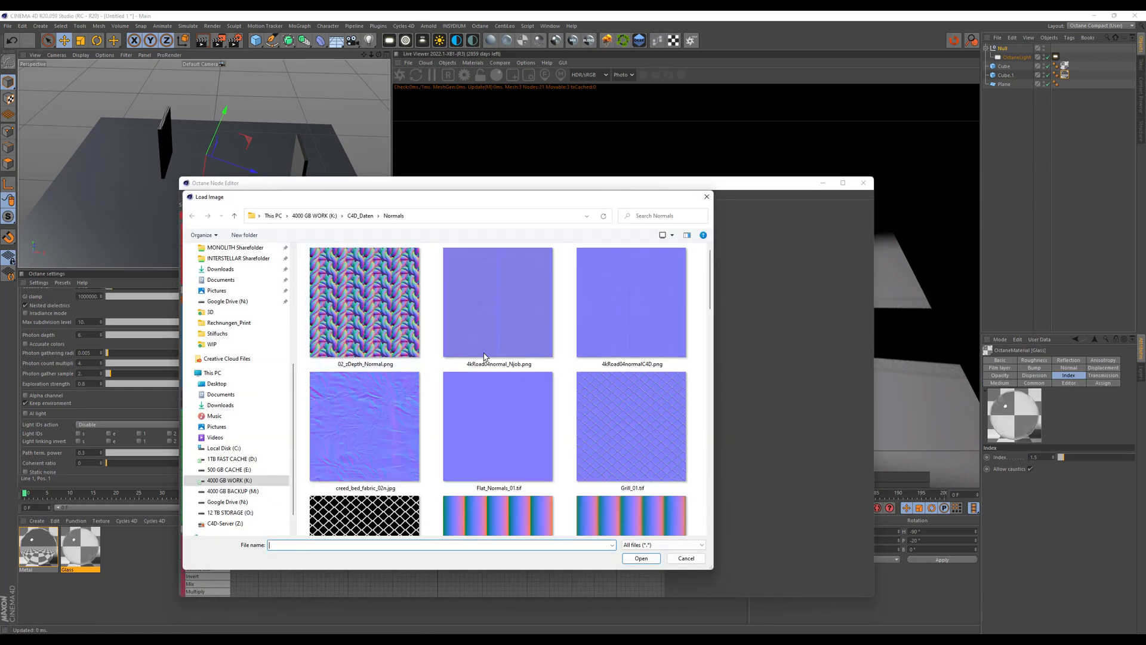
pyautogui.scroll(-3)
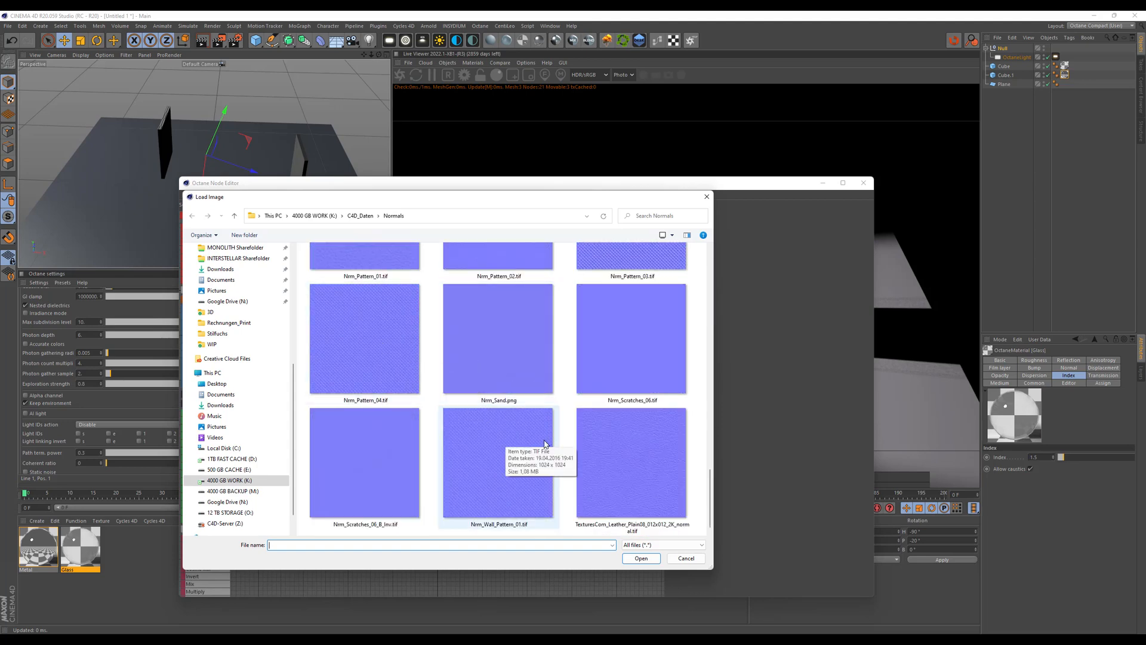
pyautogui.moveTo(631, 460)
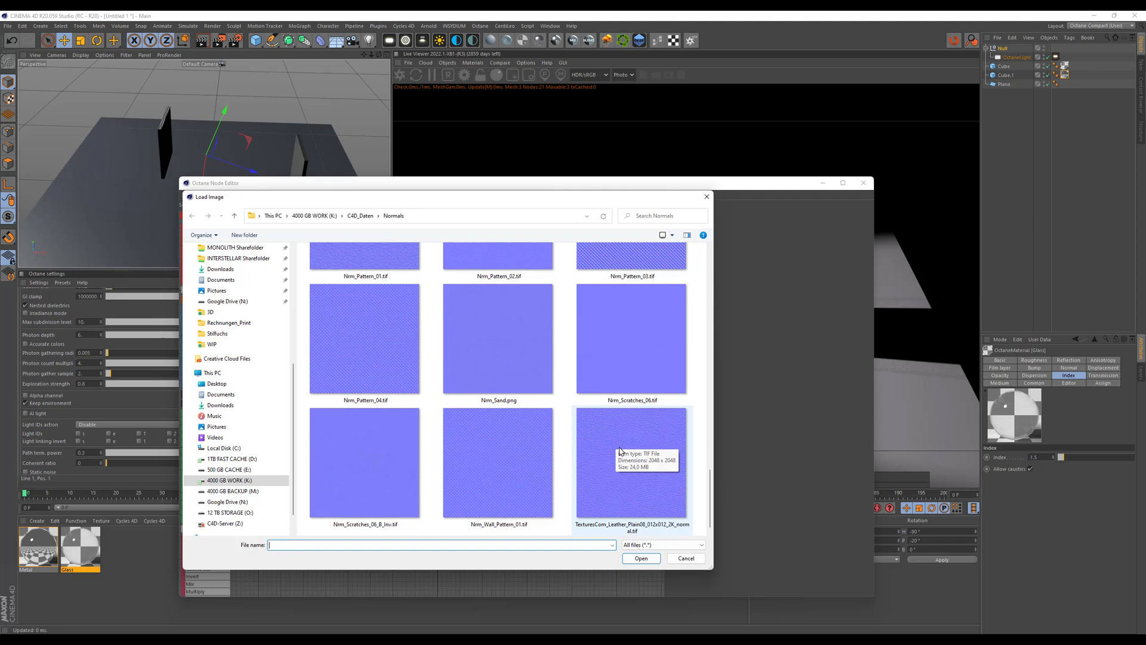
pyautogui.moveTo(619, 449)
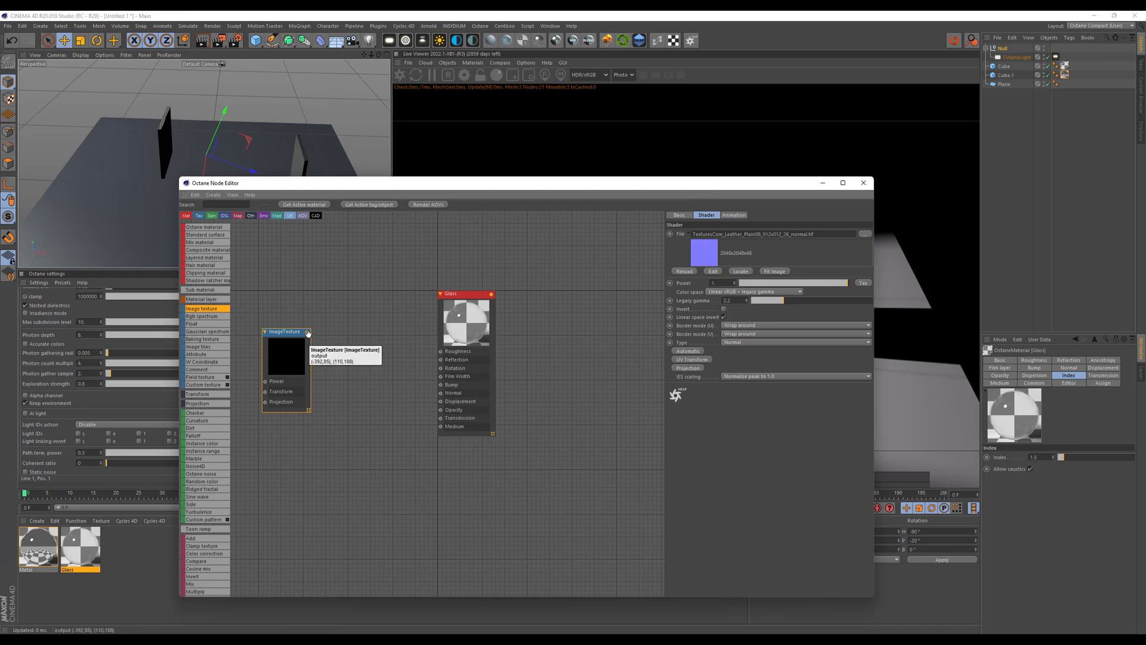
# Step: Connect the leather normal image texture to the Glass material's Normal input
pyautogui.moveTo(307, 332); pyautogui.dragTo(342, 363)
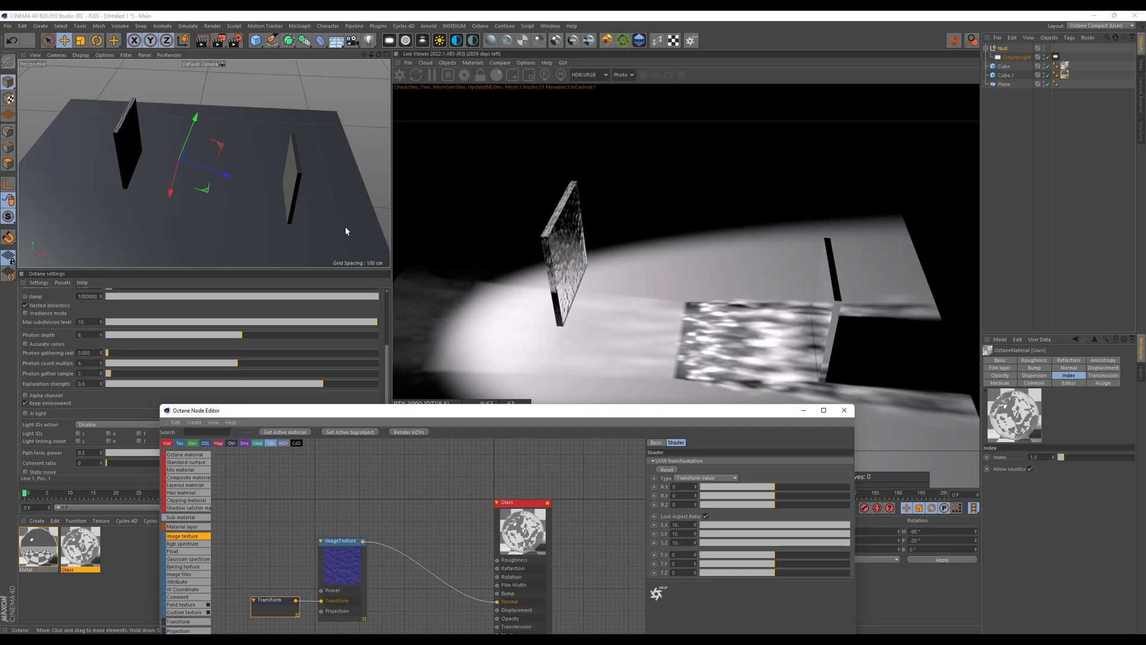
# Step: Add a Volume object with a volume medium filling the scene as fog
pyautogui.moveTo(346, 231); pyautogui.dragTo(277, 225)
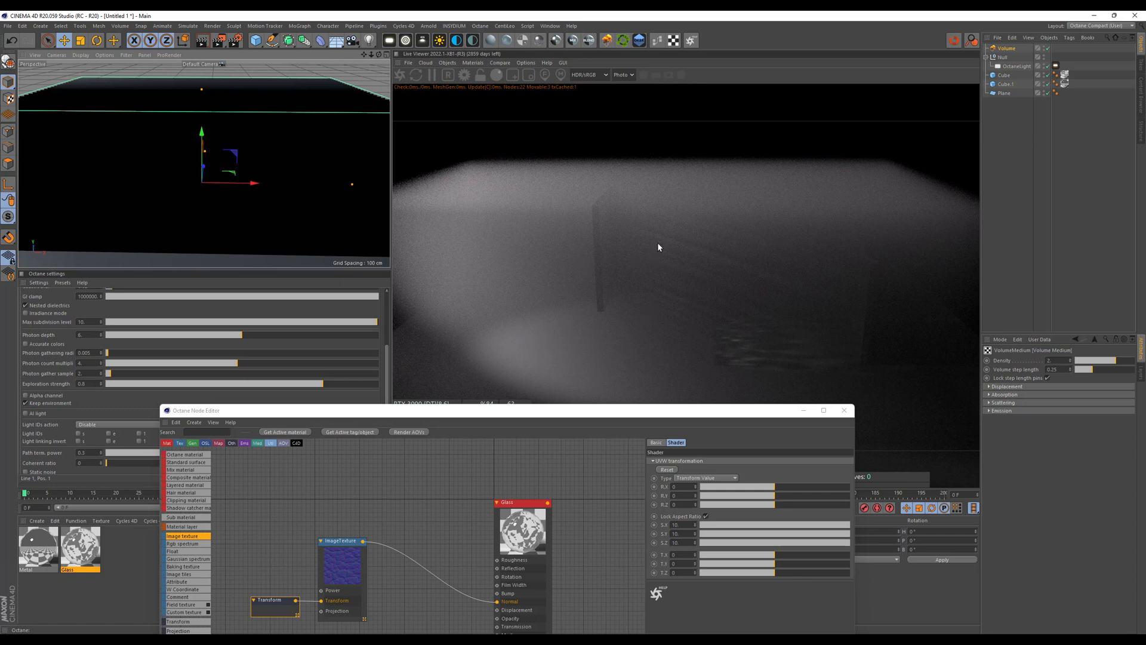
pyautogui.moveTo(766, 327)
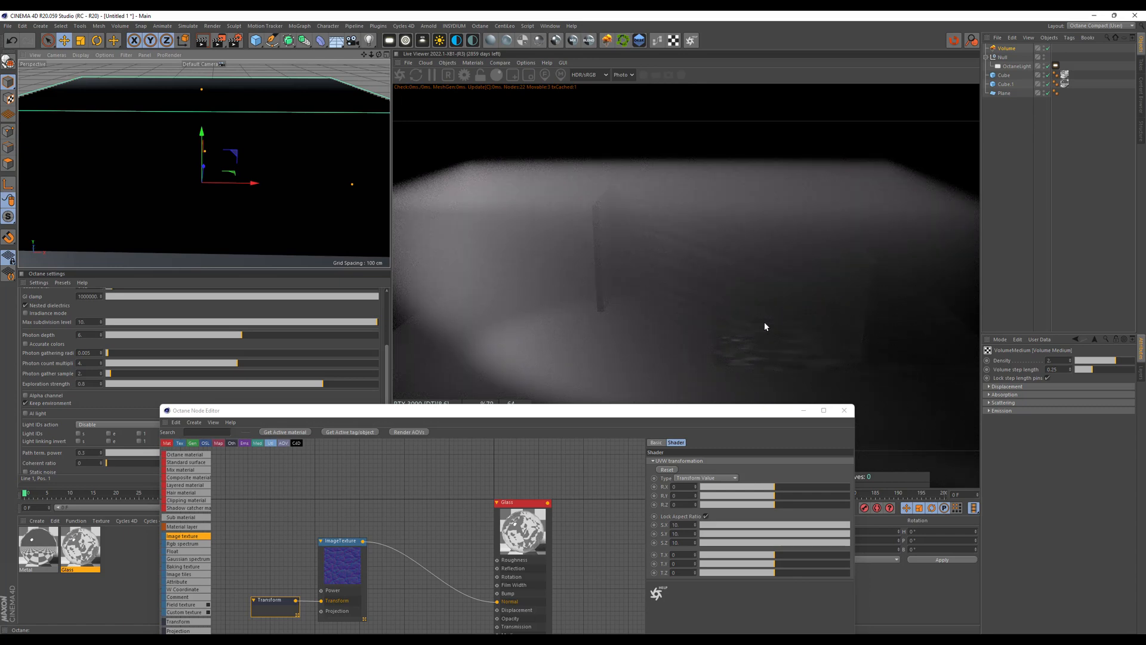
pyautogui.moveTo(641, 287)
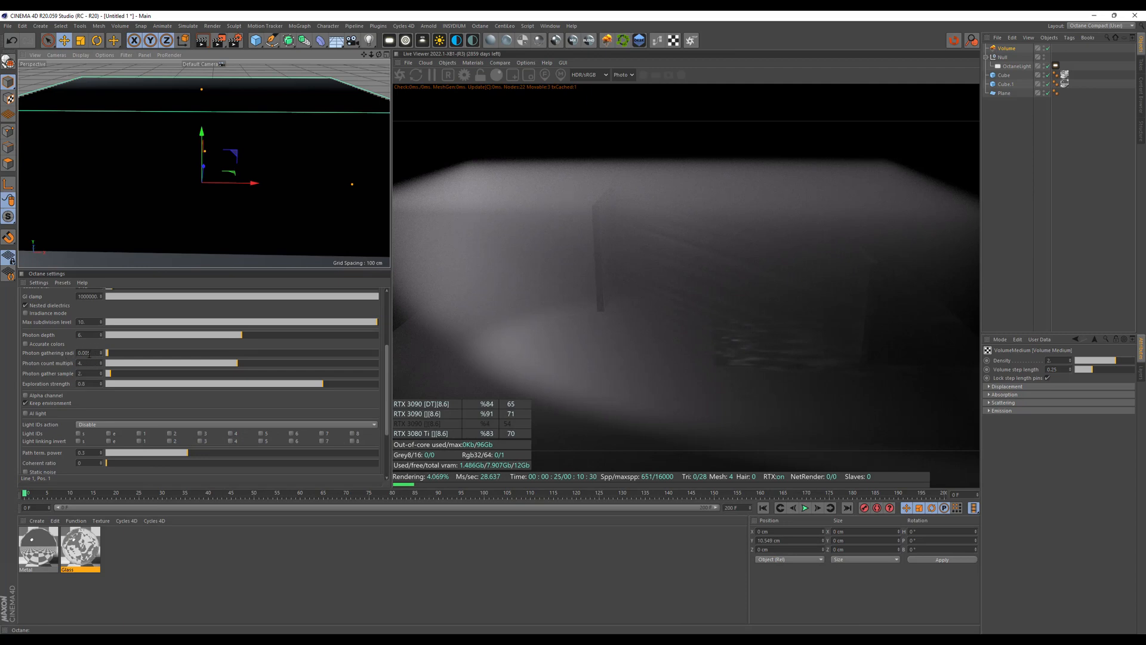
# Step: Open the photon gathering settings to set the radius to 0.004
pyautogui.click(88, 353)
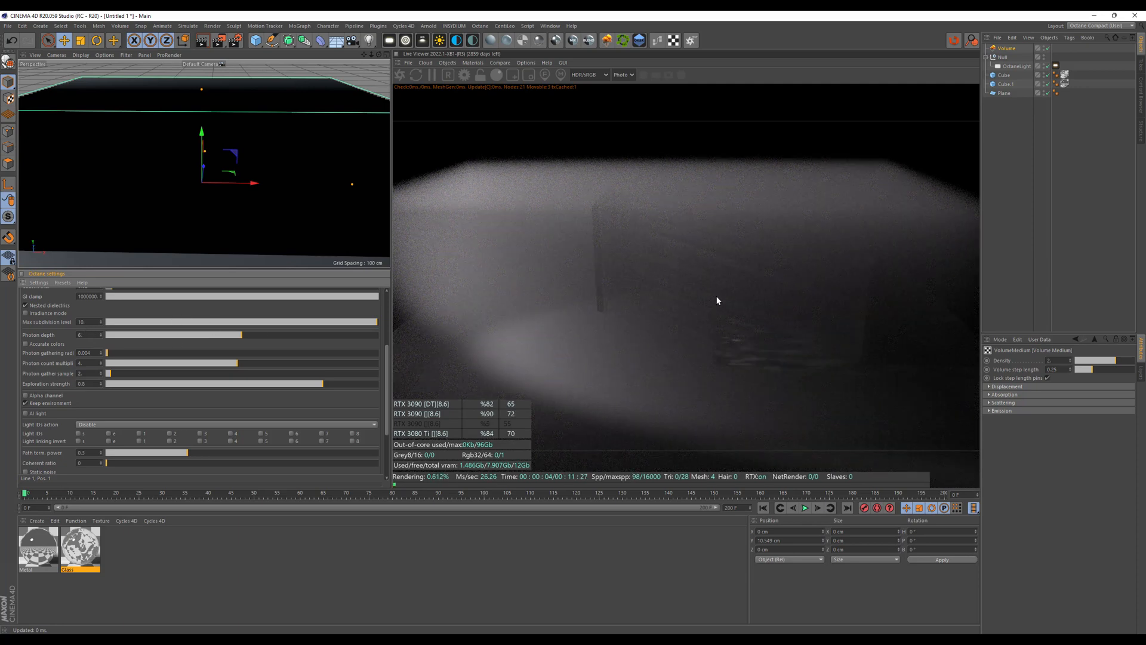
pyautogui.moveTo(702, 369)
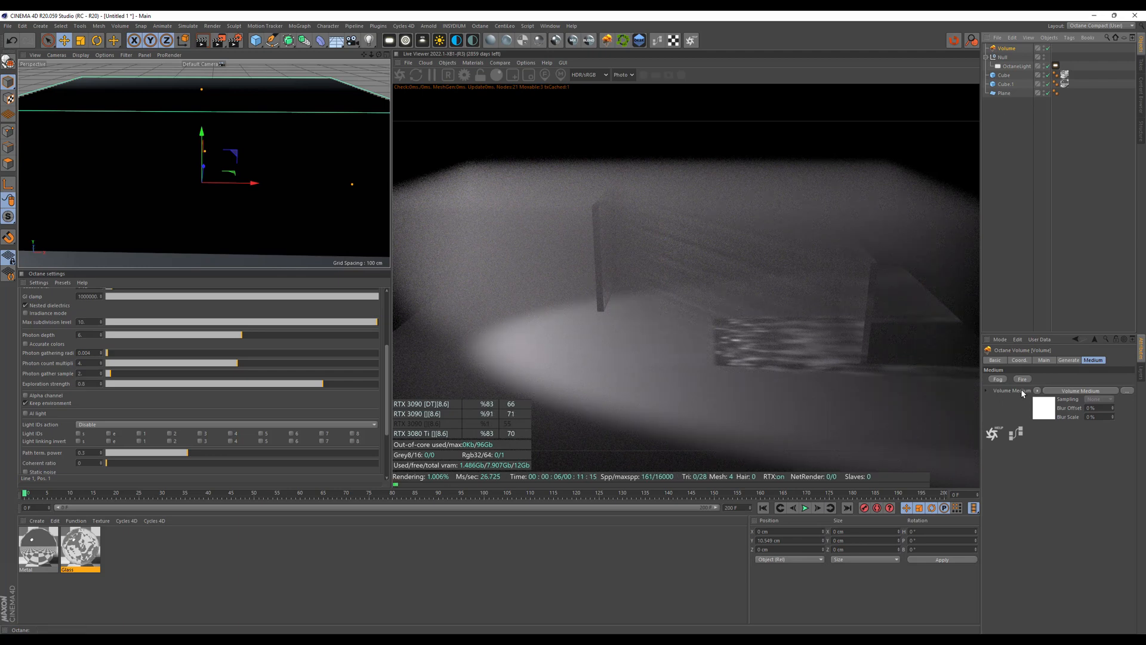
pyautogui.moveTo(1039, 412)
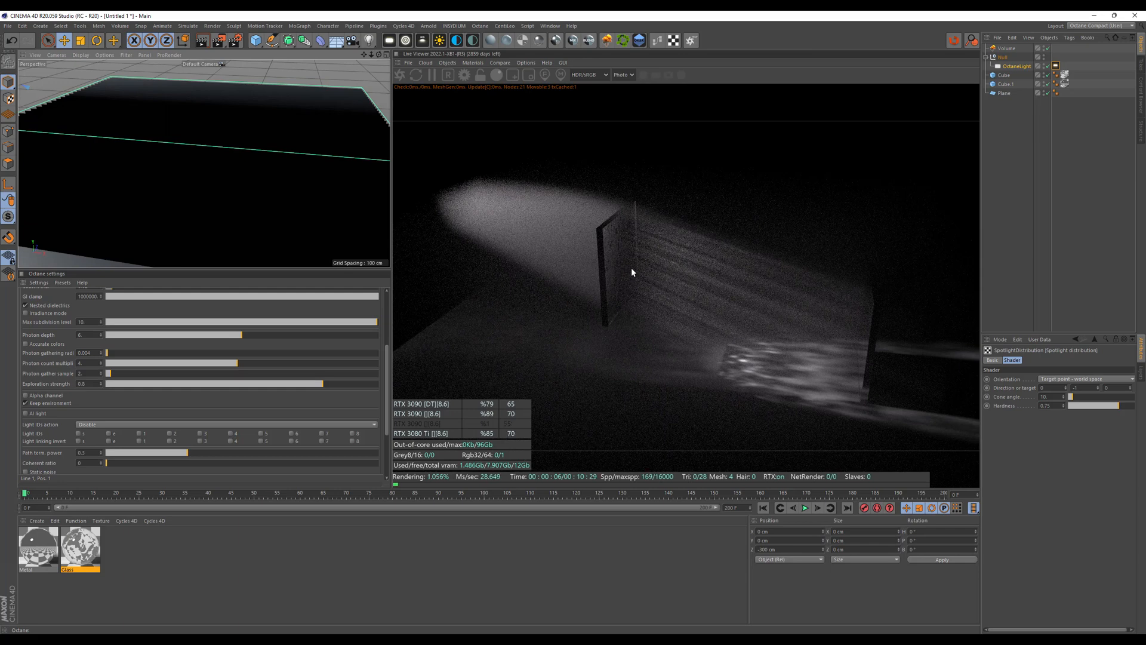
pyautogui.moveTo(695, 325)
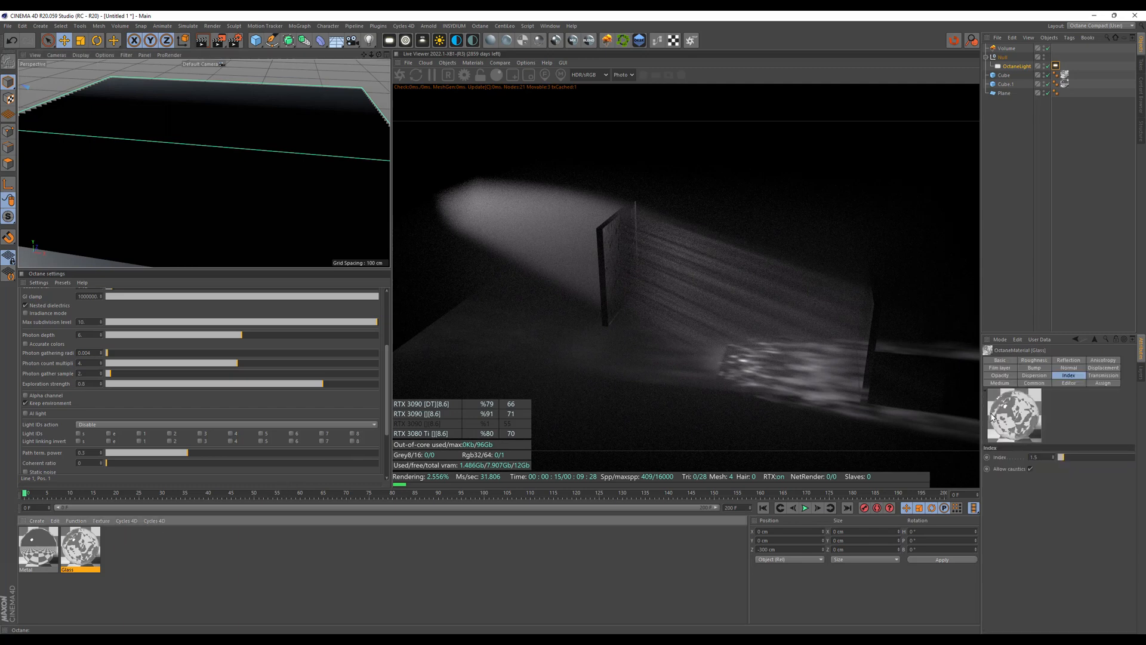
# Step: Set Glass dispersion coefficient B to 0.01 and reopen its node graph
pyautogui.click(1034, 375)
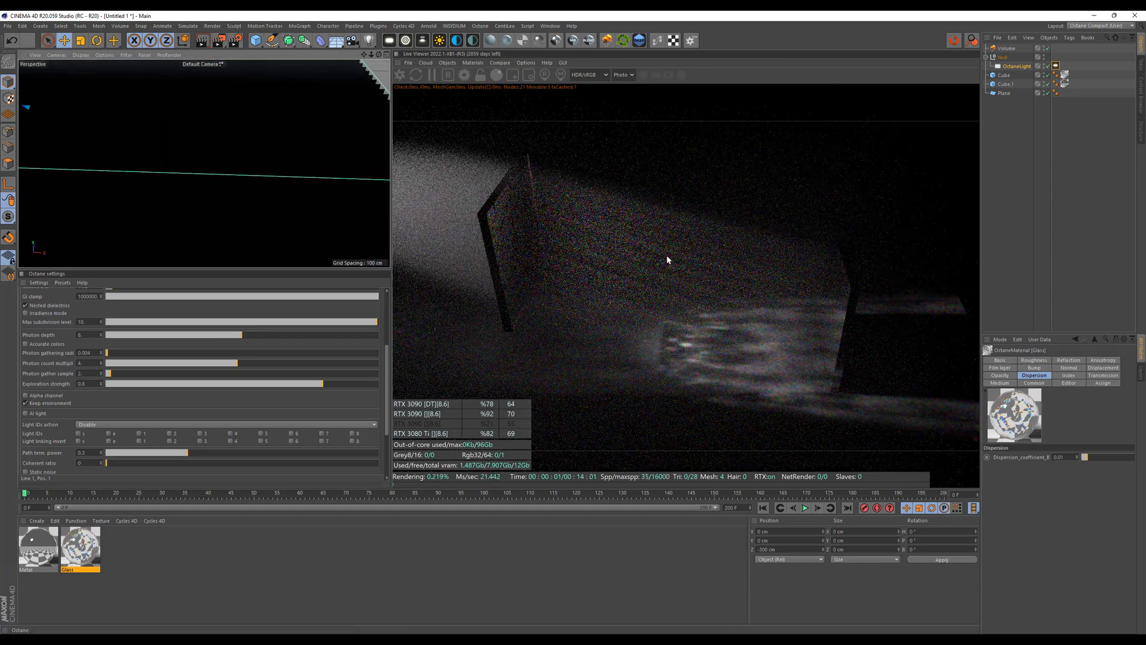
pyautogui.moveTo(757, 365)
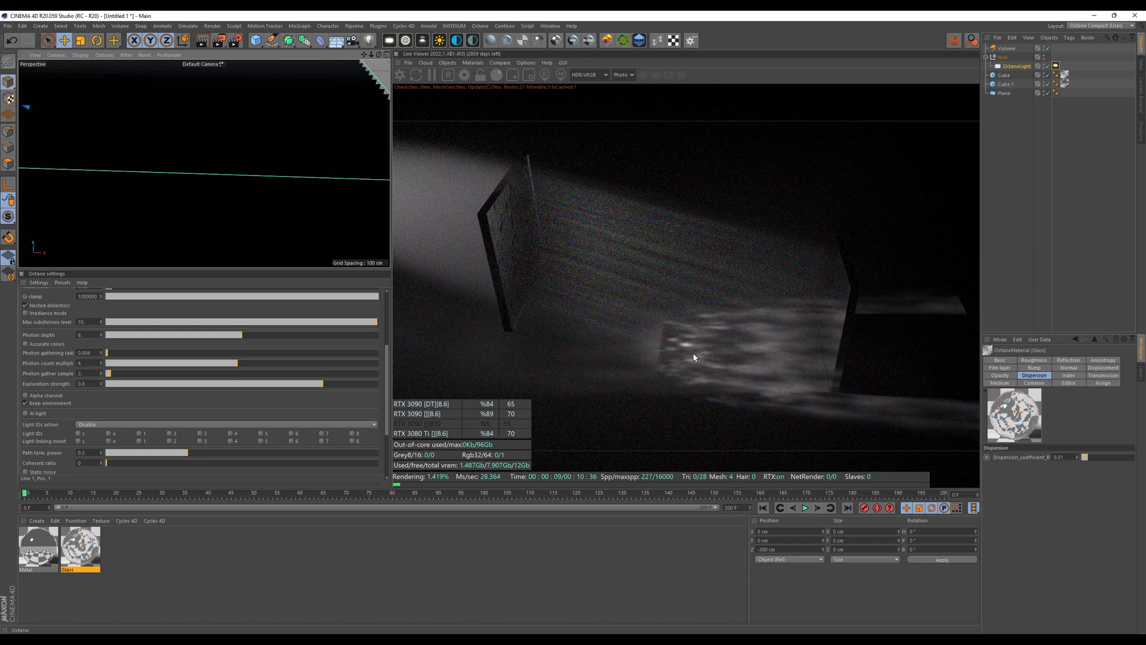
pyautogui.moveTo(660, 335)
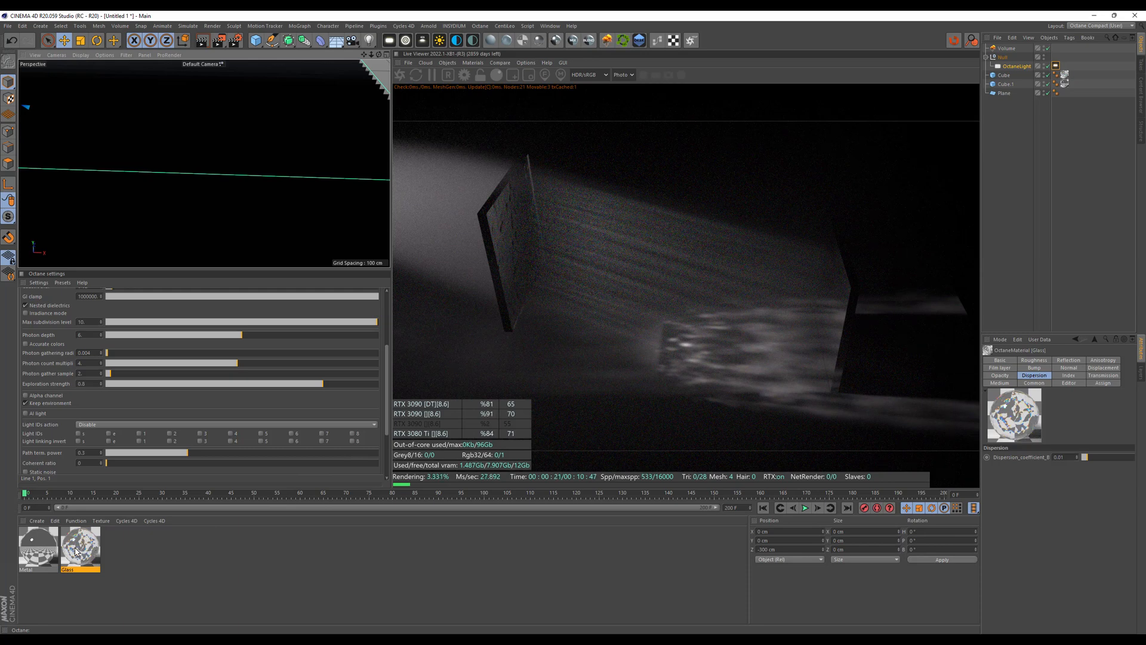
pyautogui.doubleClick(79, 545)
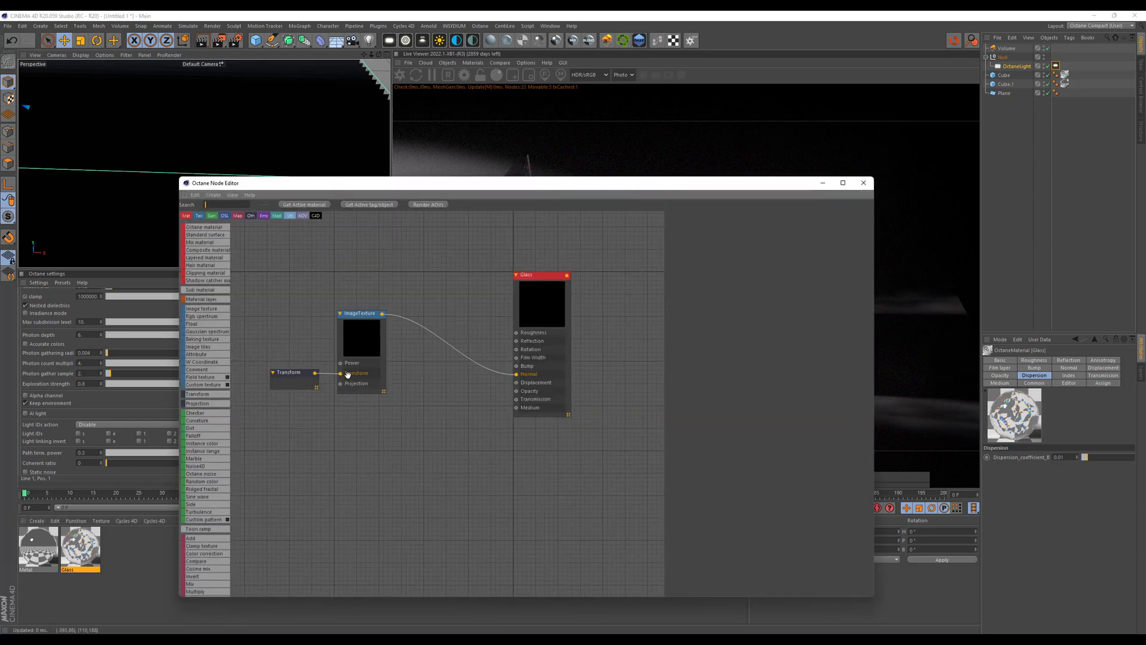
# Step: Browse for a different normal map for the Glass material's image texture
pyautogui.click(360, 313)
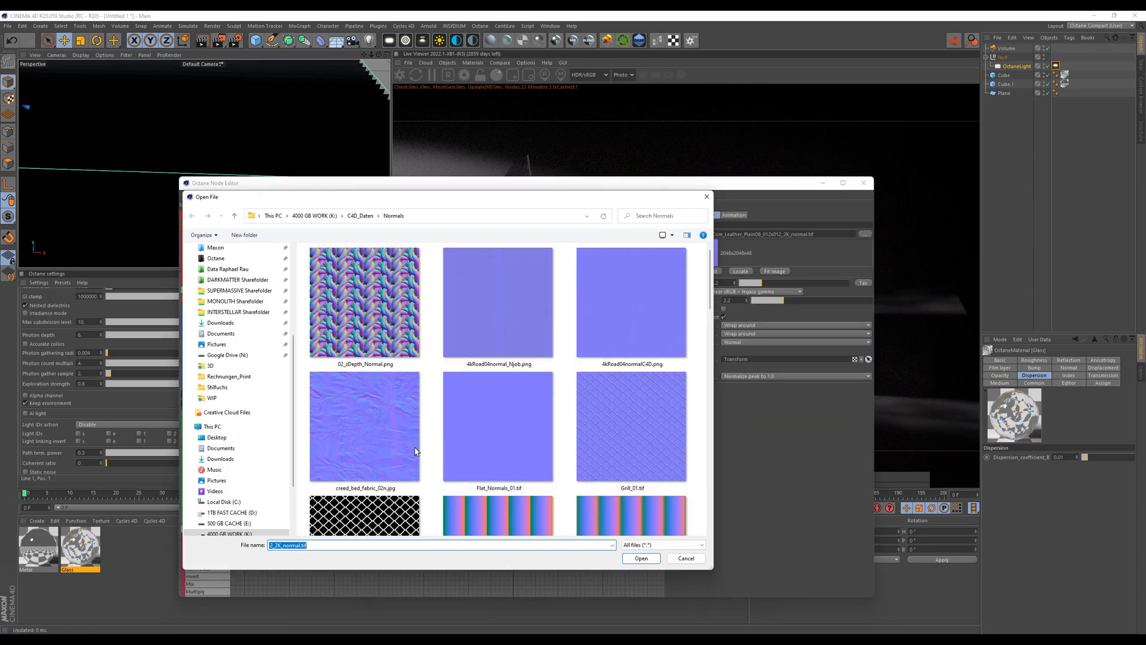
pyautogui.scroll(-3)
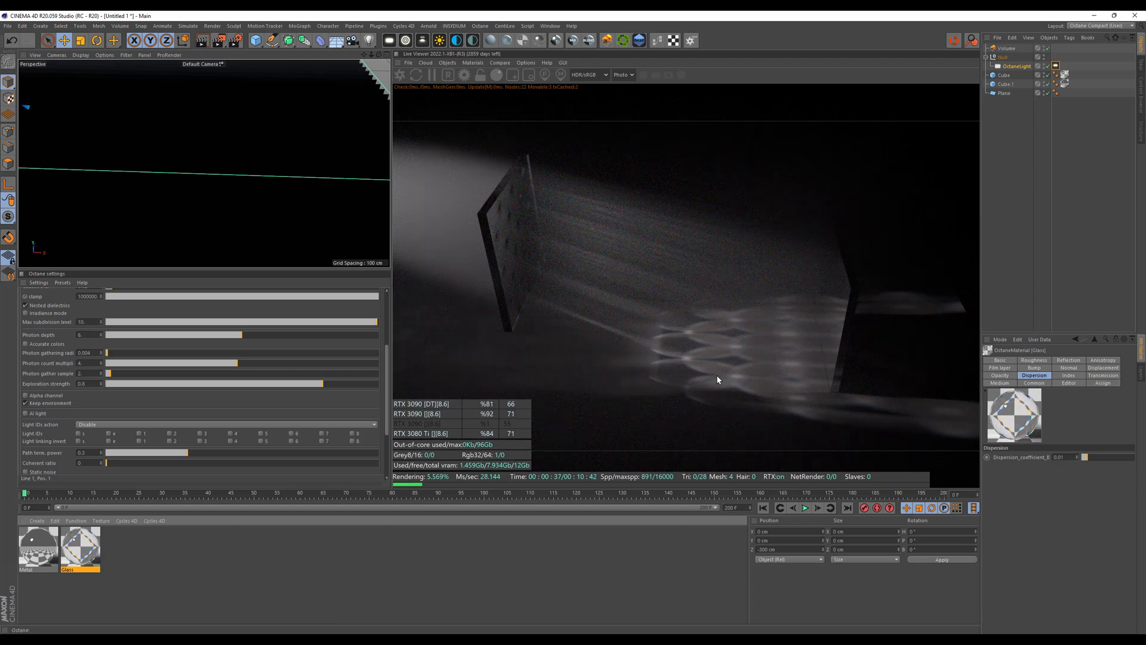
pyautogui.moveTo(622, 301)
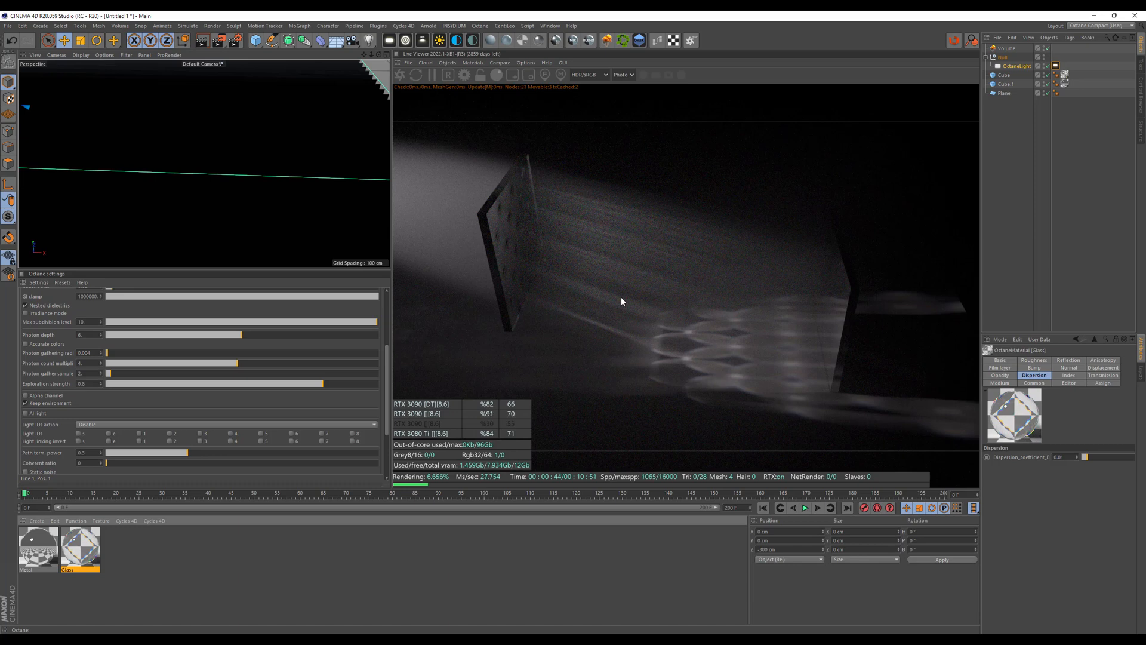
pyautogui.moveTo(623, 305)
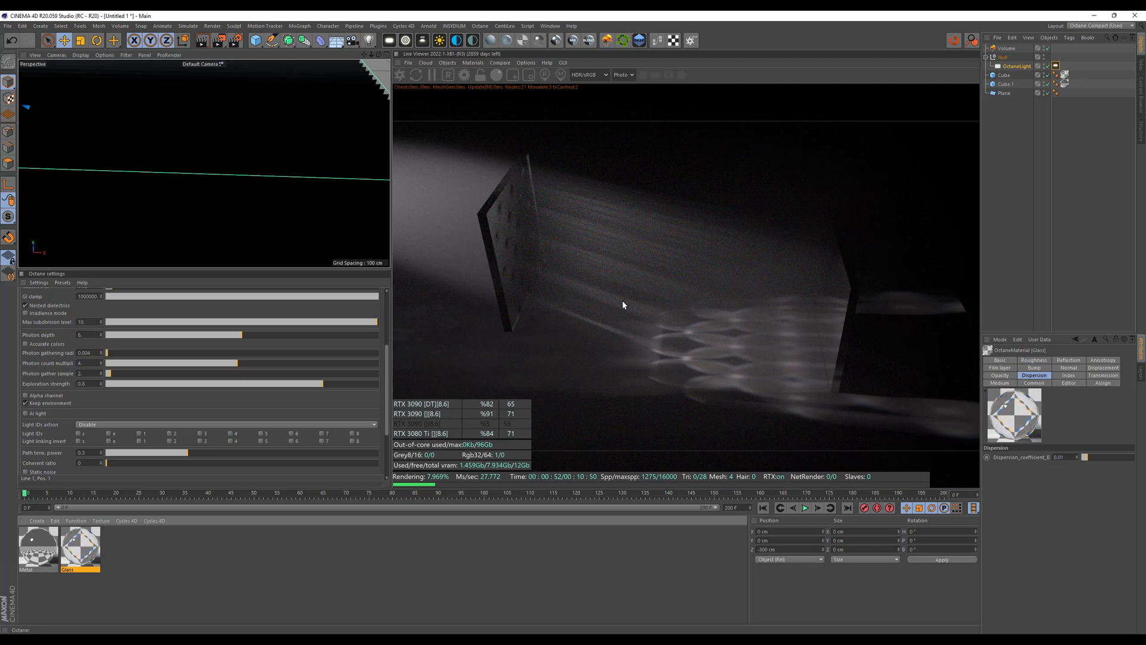
pyautogui.moveTo(905, 169)
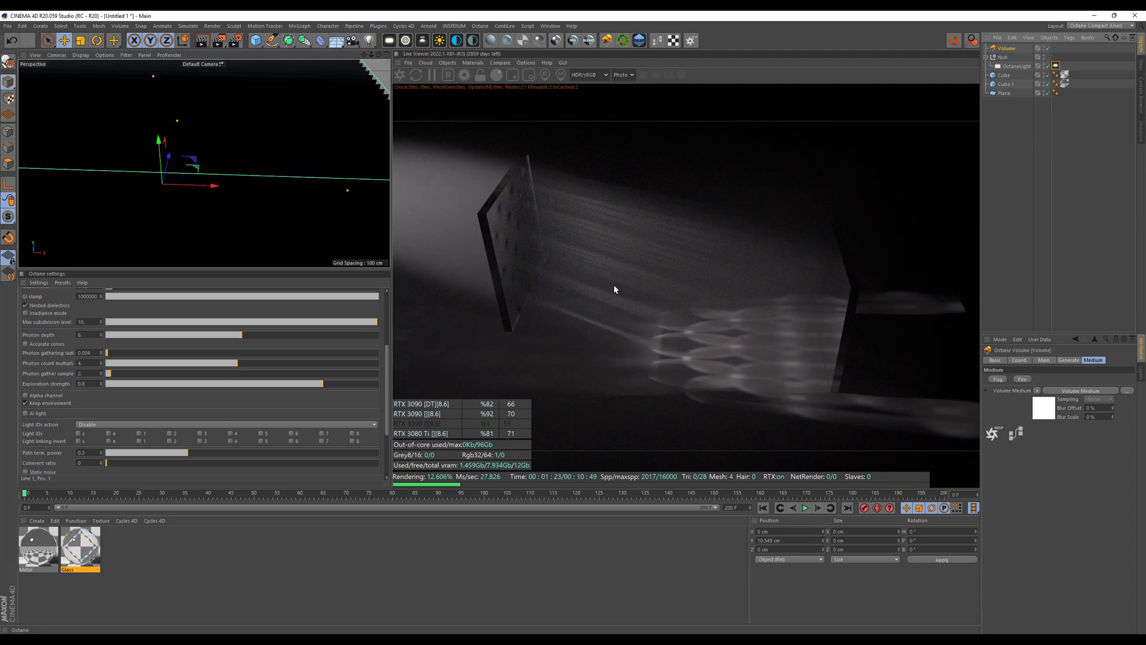
pyautogui.moveTo(735, 277)
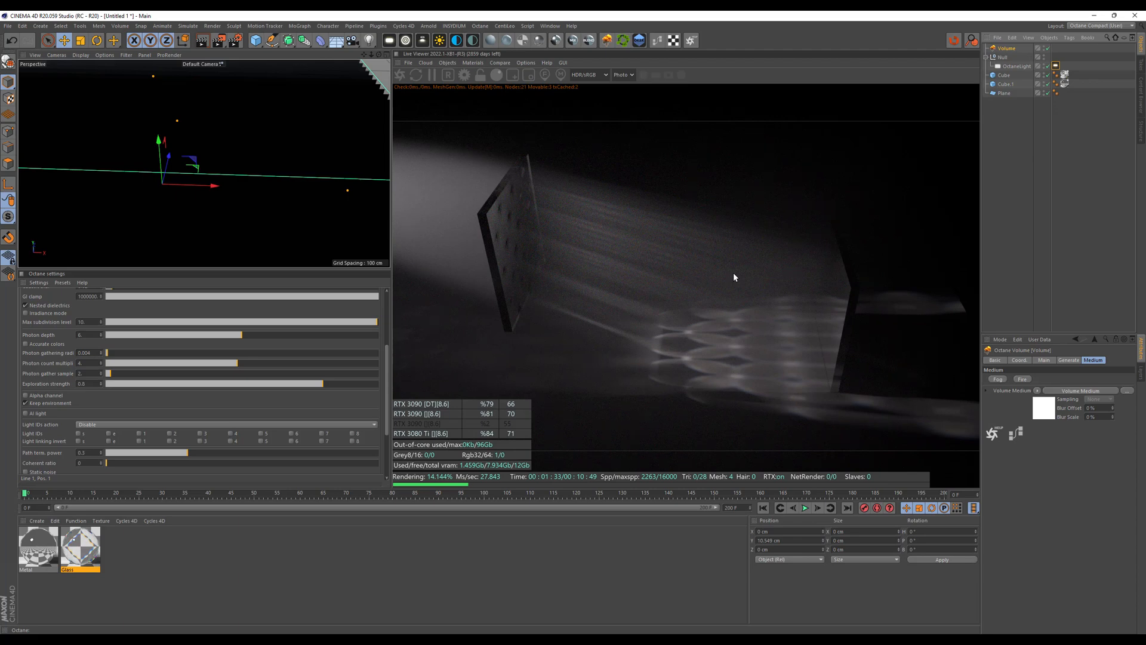
pyautogui.moveTo(753, 295)
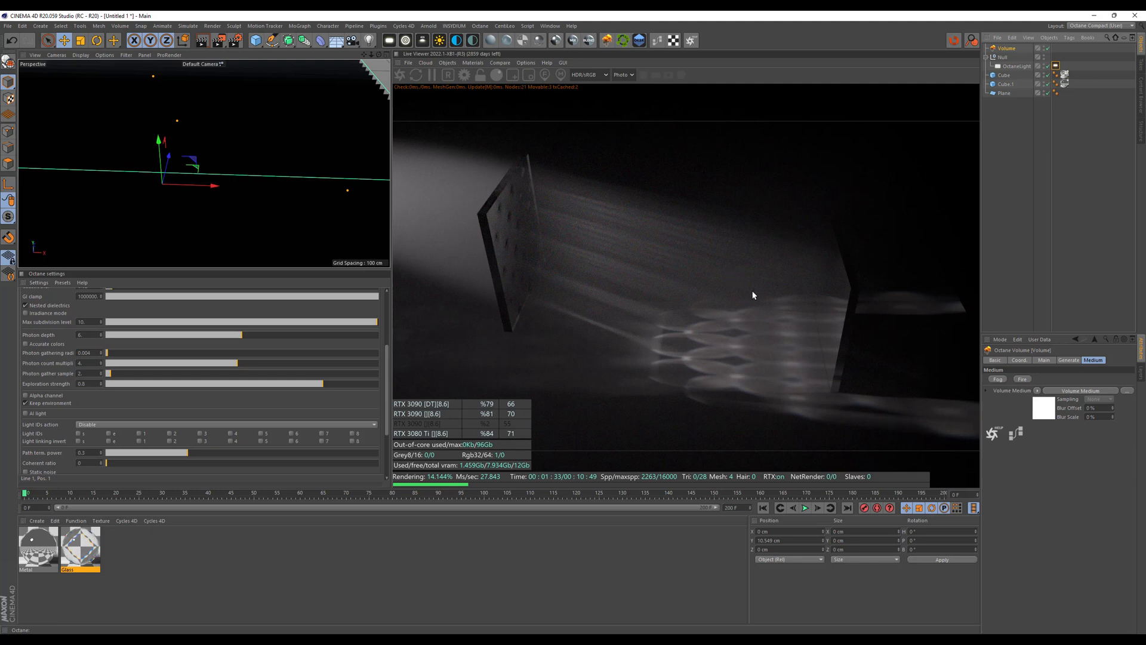
pyautogui.click(1006, 84)
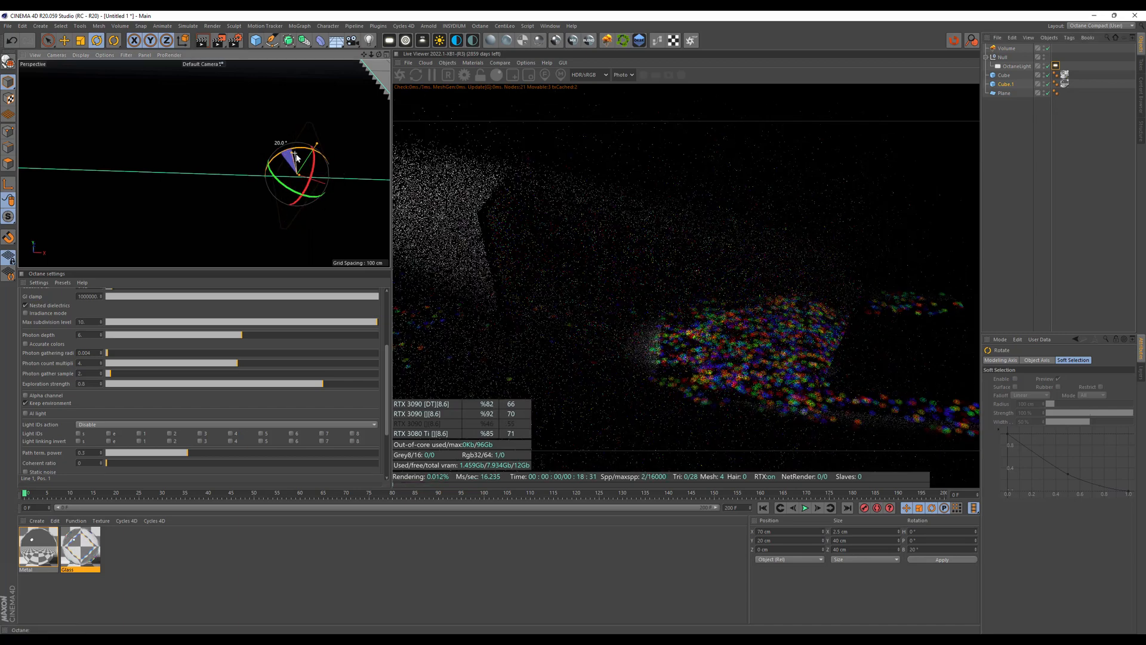
# Step: Rotate the glass pane Cube.1 from 20° to about 30° with the rotation gizmo
pyautogui.moveTo(296, 153); pyautogui.dragTo(315, 183)
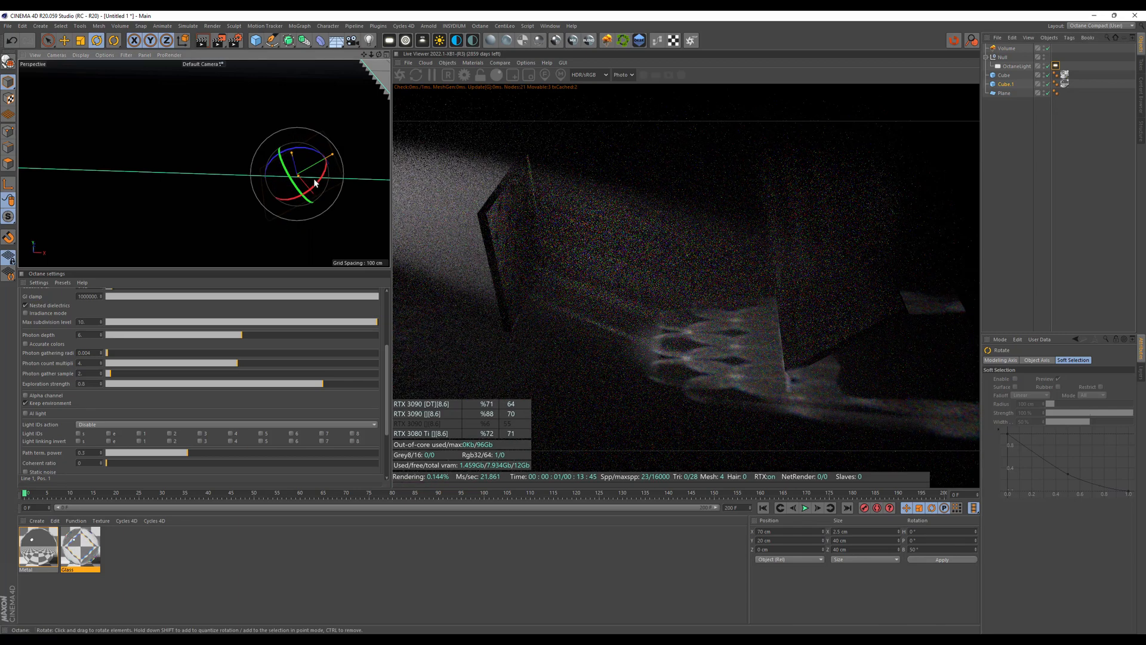